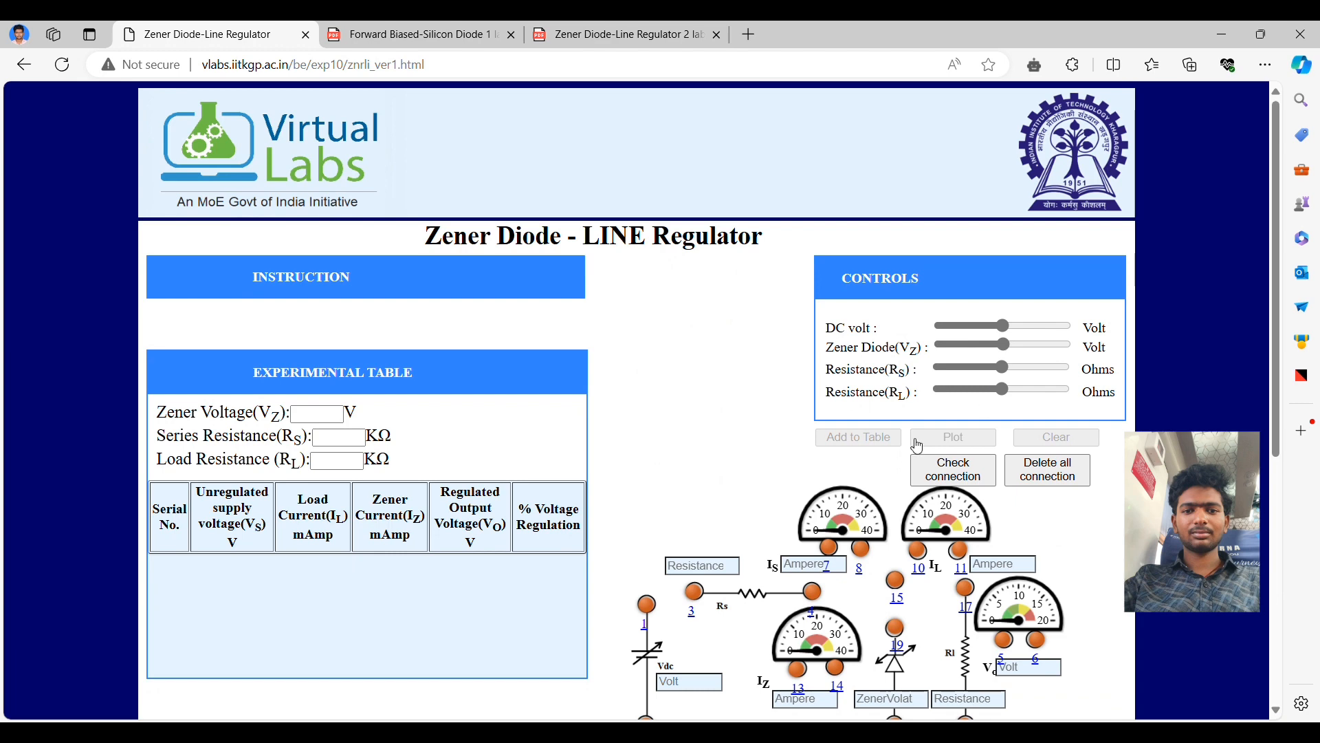
Wire nodes 4–7 and 1–3, the Zener current meter, 9–16 and 9 to ground 12.
{"action": "left_click", "coordinate": [645, 604]}
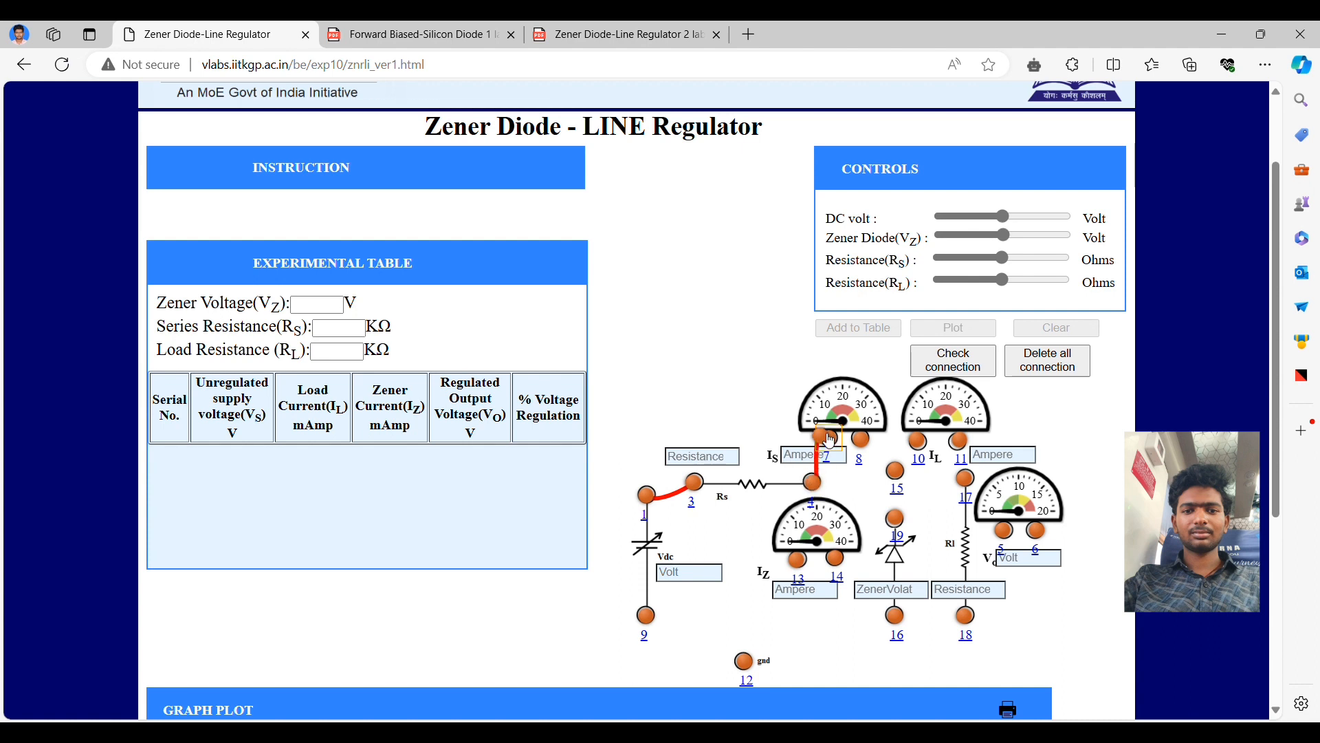
{"action": "left_click_drag", "start_coordinate": [859, 459], "coordinate": [895, 467]}
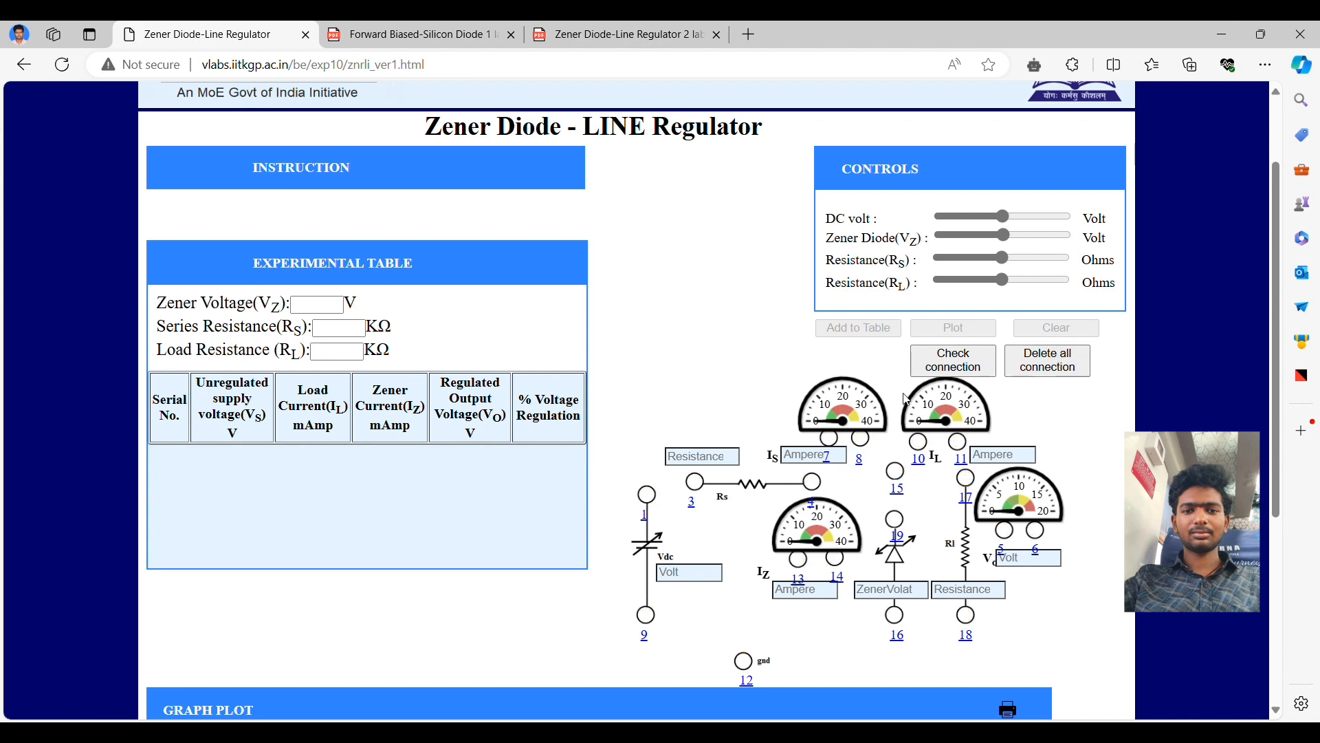
{"action": "left_click_drag", "start_coordinate": [645, 494], "coordinate": [694, 480]}
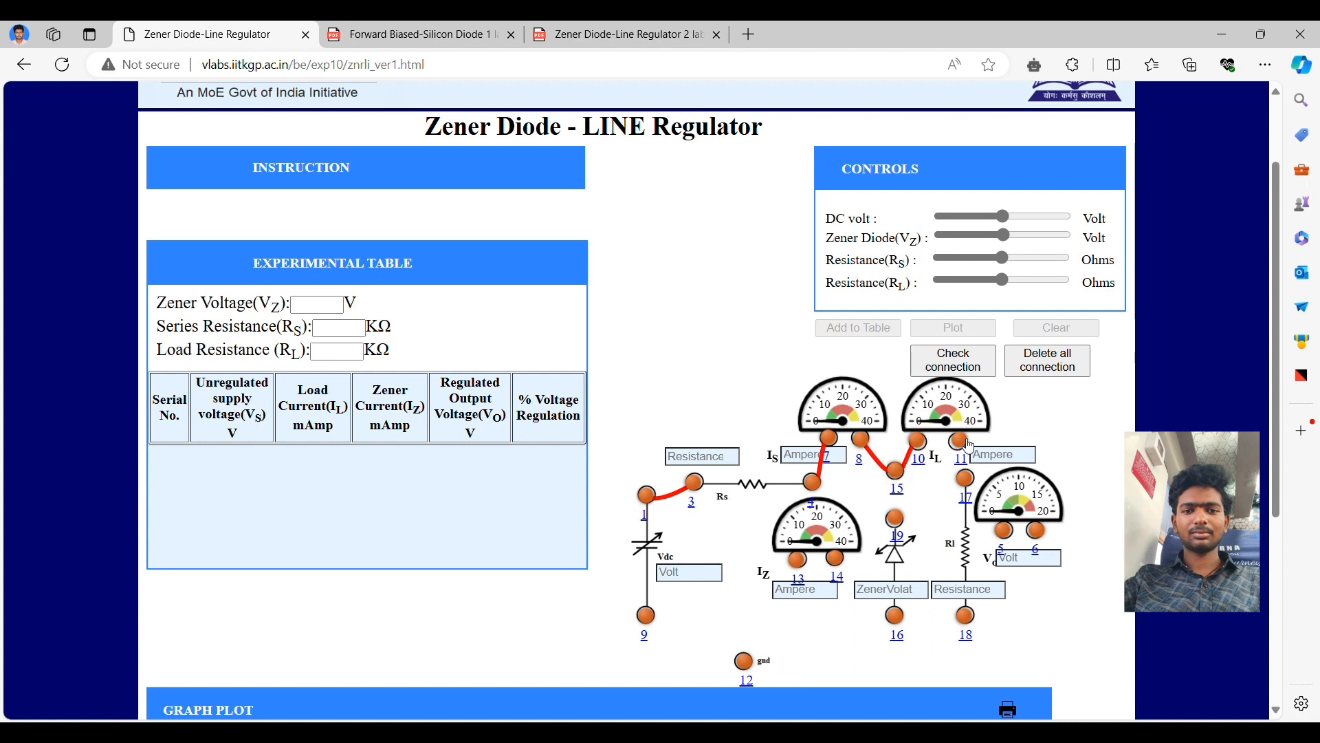
{"action": "mouse_move", "coordinate": [771, 543]}
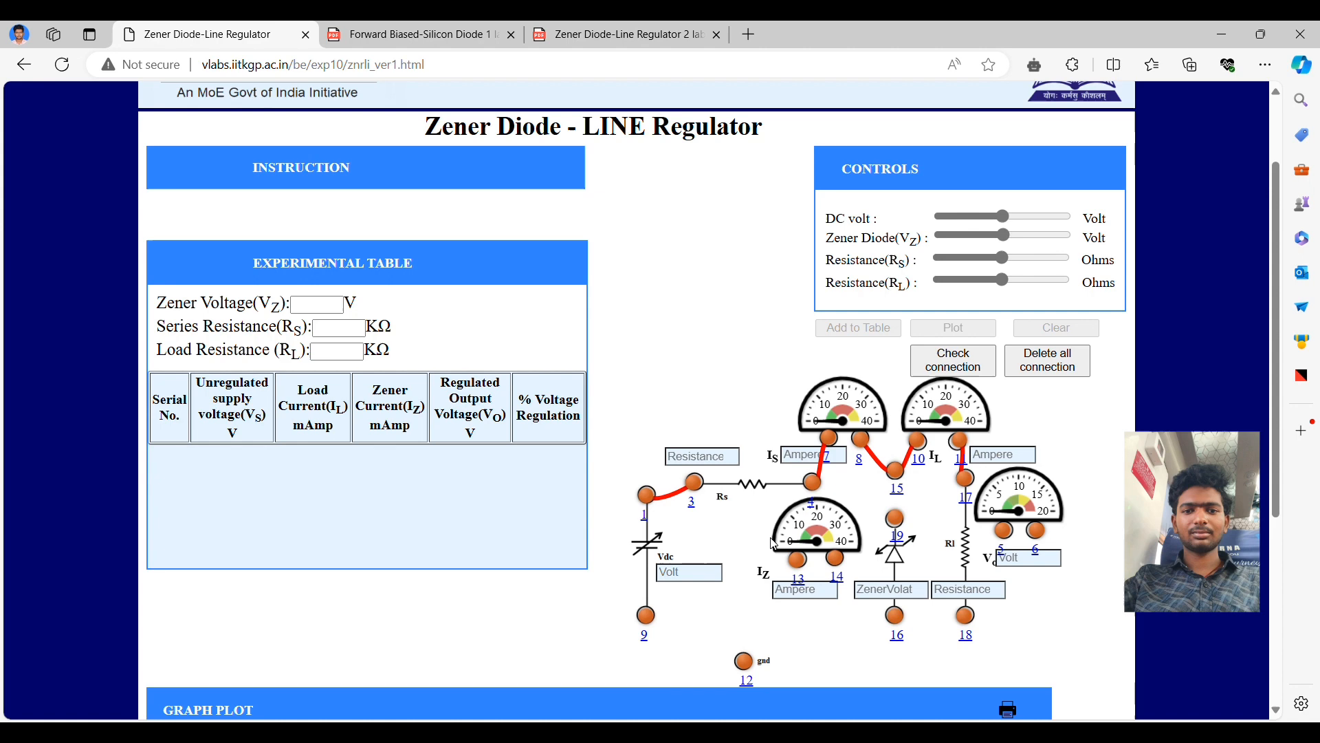
{"action": "left_click_drag", "start_coordinate": [798, 560], "coordinate": [881, 480]}
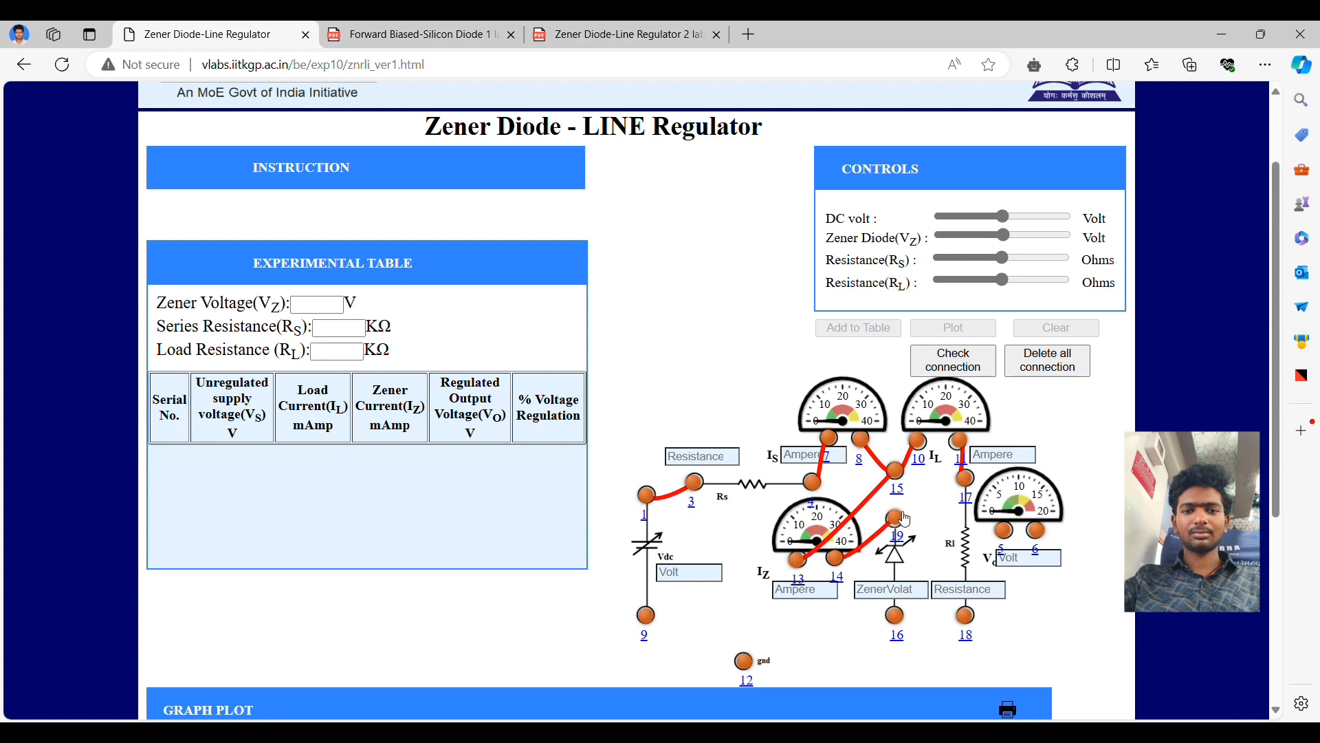
{"action": "mouse_move", "coordinate": [970, 569]}
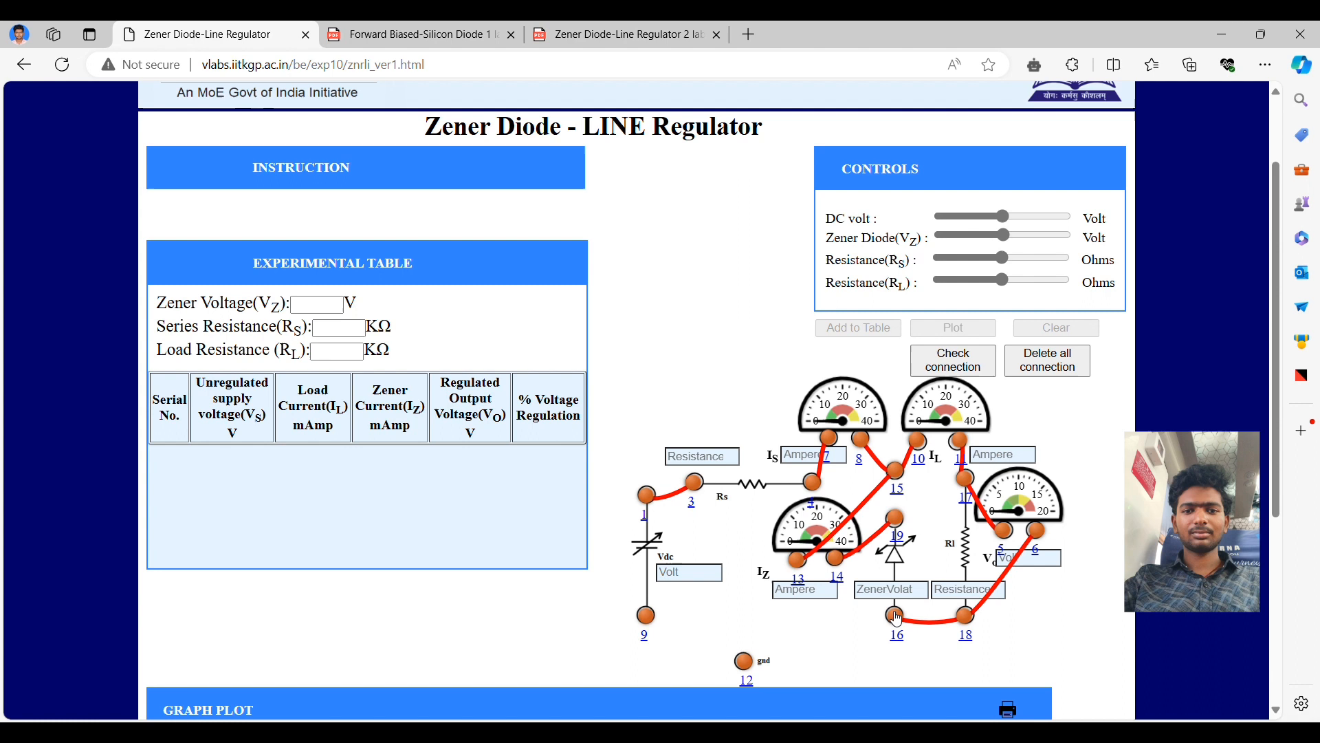
{"action": "left_click_drag", "start_coordinate": [644, 615], "coordinate": [896, 615]}
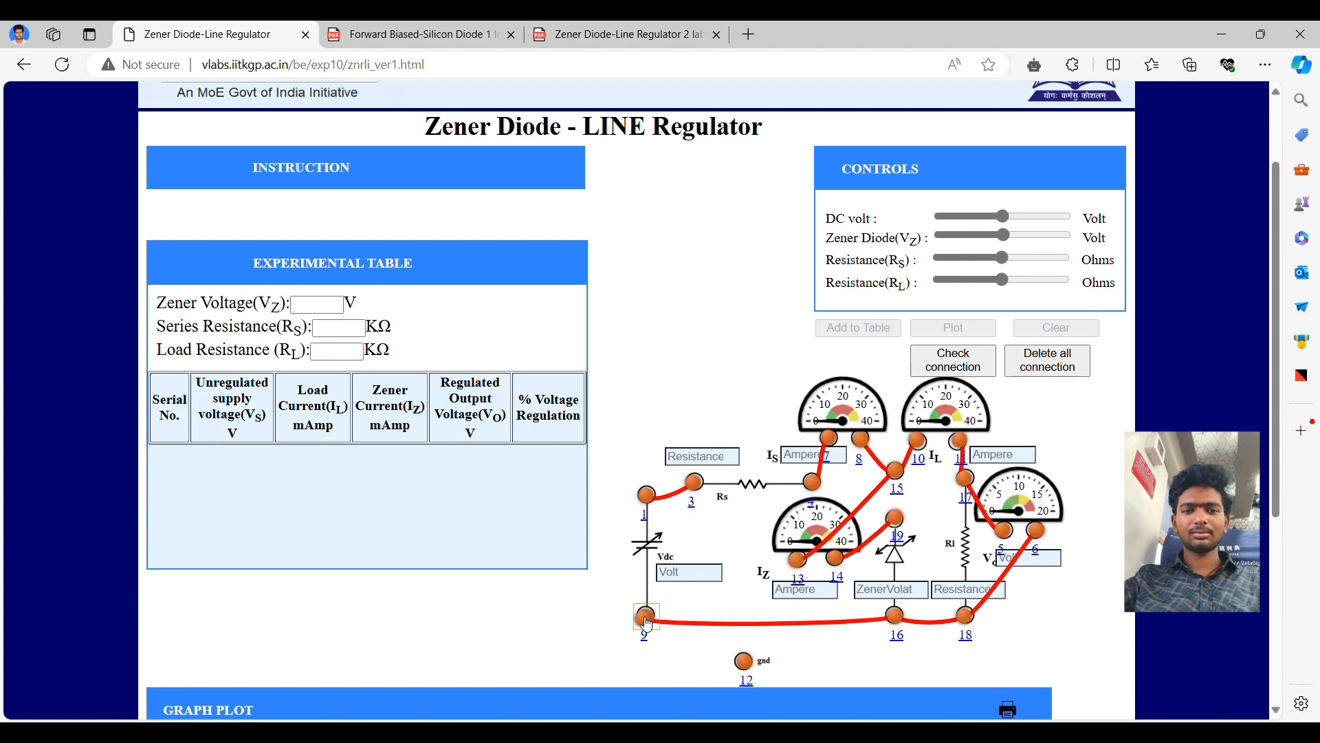
{"action": "left_click_drag", "start_coordinate": [645, 616], "coordinate": [688, 665]}
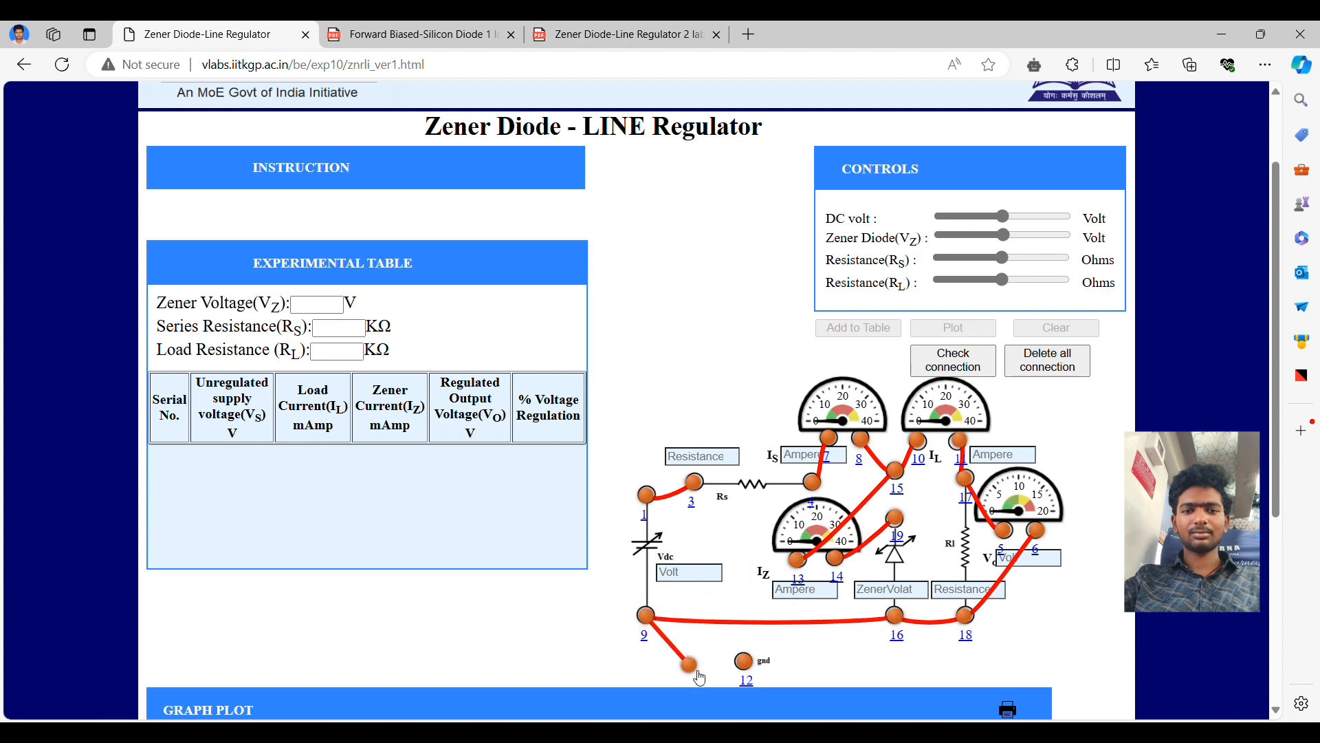
{"action": "left_click_drag", "start_coordinate": [687, 664], "coordinate": [744, 661]}
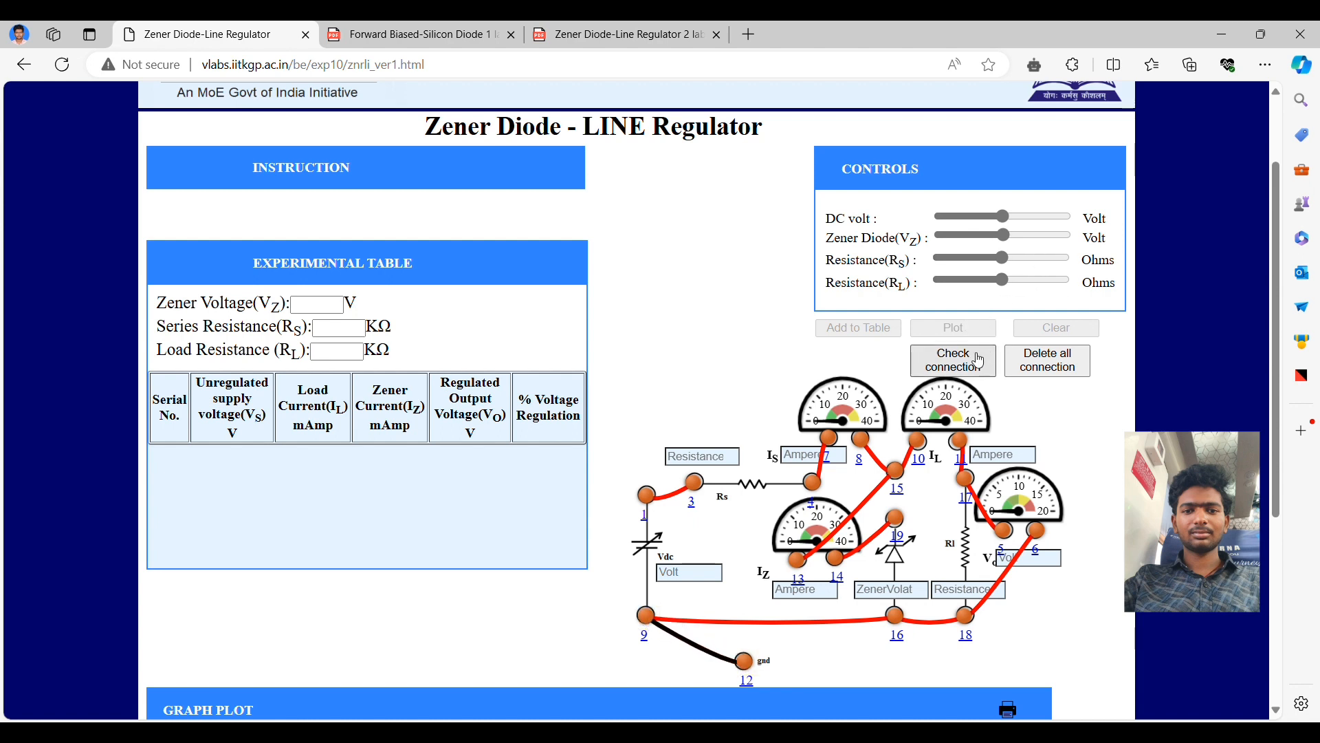
Run the connection check and dismiss the 'RIGHT CONNECTION' alert.
{"action": "left_click", "coordinate": [953, 360]}
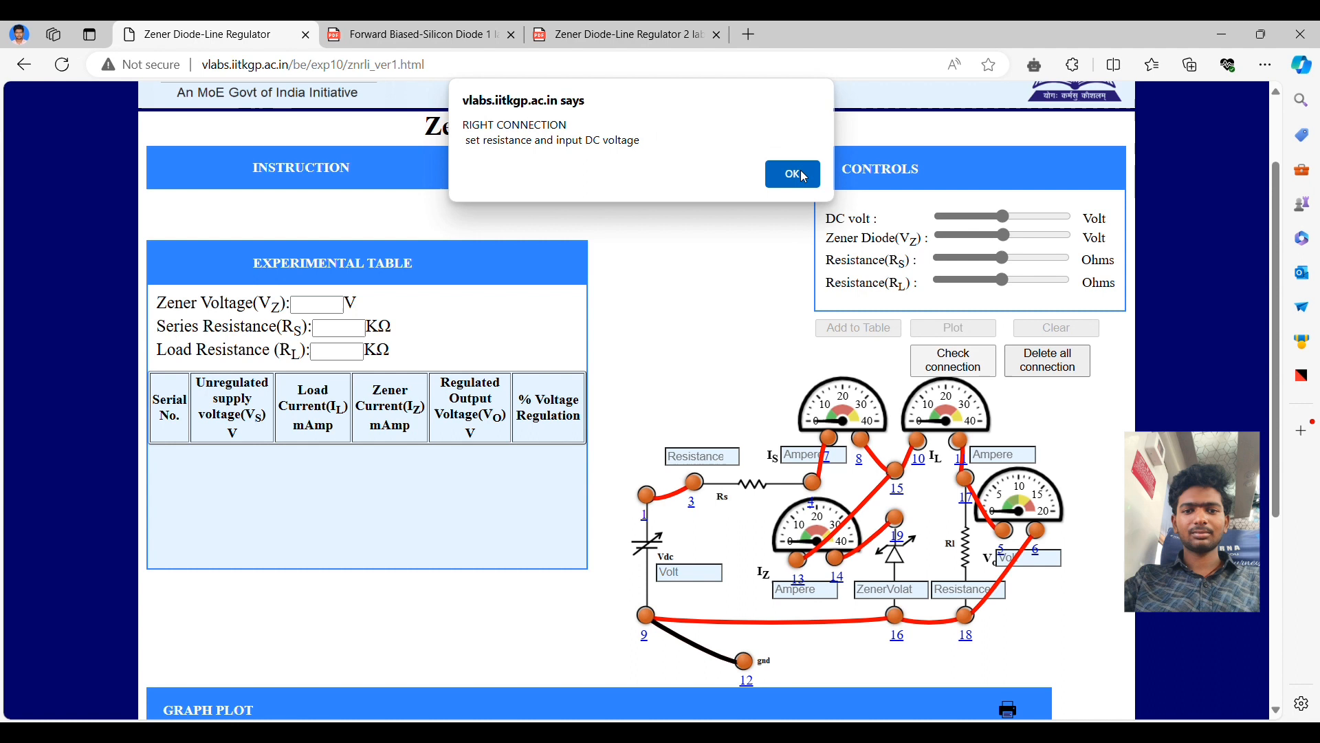
{"action": "left_click", "coordinate": [791, 173]}
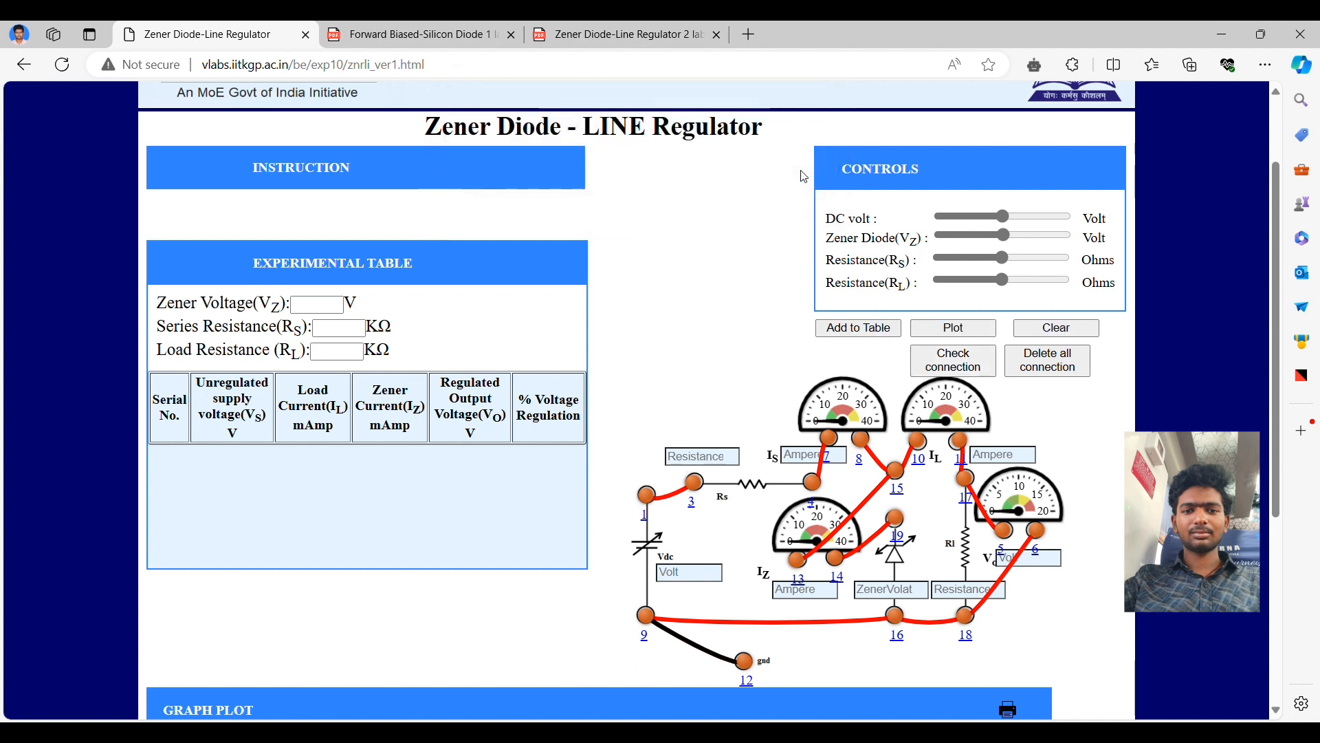
Set the series resistance RS to 1000 Ω.
{"action": "left_click_drag", "start_coordinate": [976, 236], "coordinate": [1002, 235]}
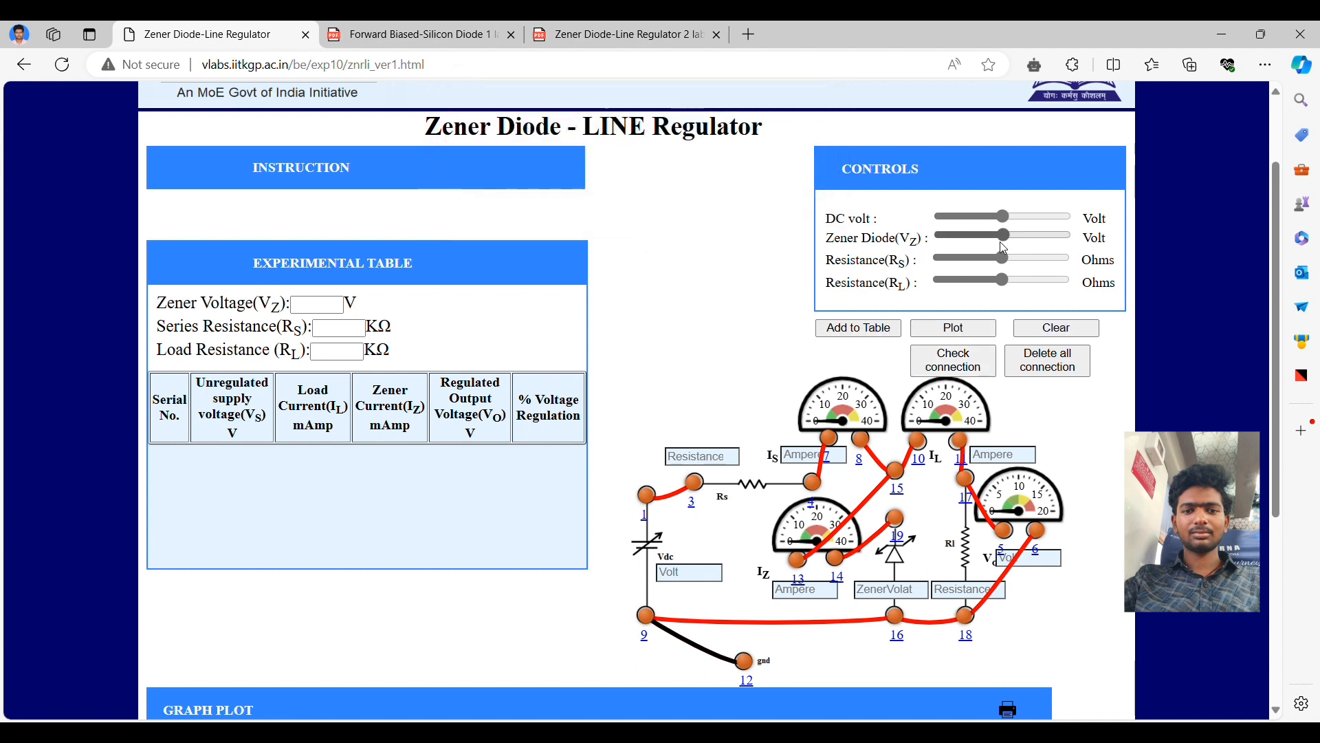
{"action": "left_click_drag", "start_coordinate": [1002, 259], "coordinate": [1010, 259]}
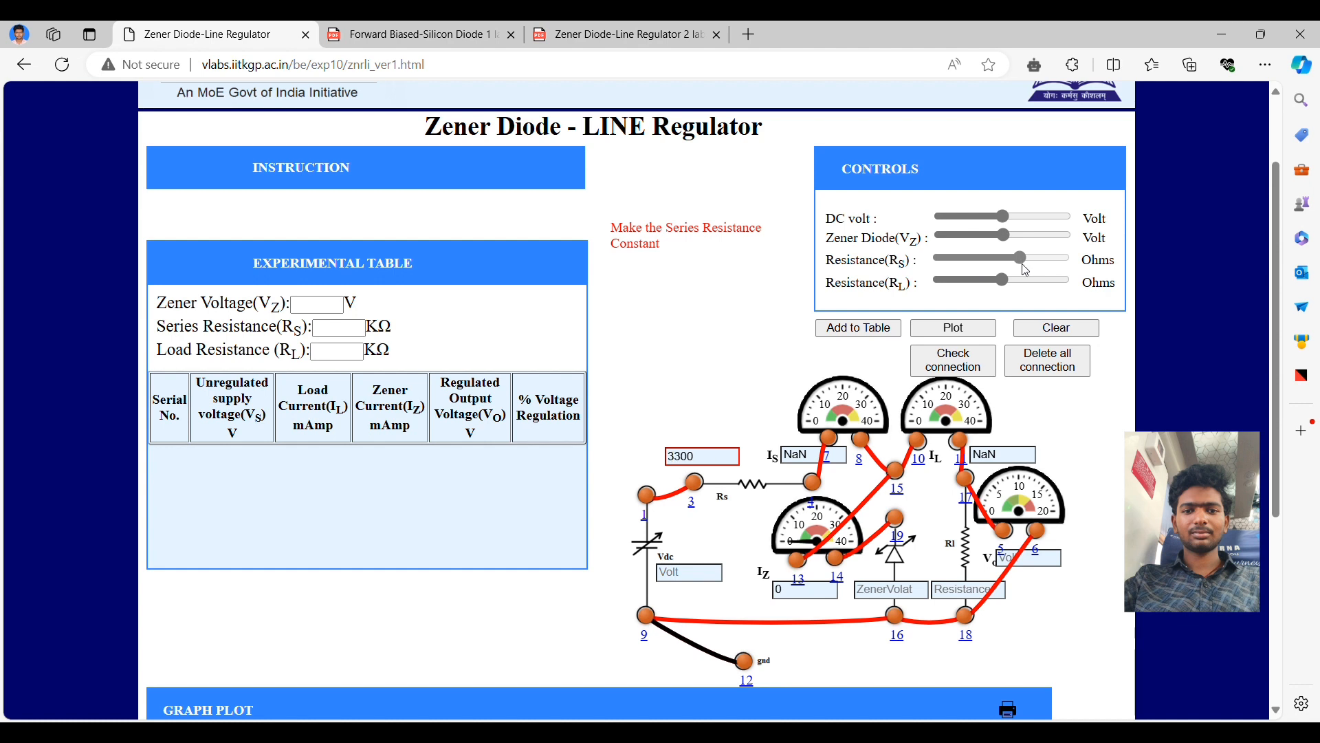
{"action": "left_click_drag", "start_coordinate": [998, 257], "coordinate": [1019, 257]}
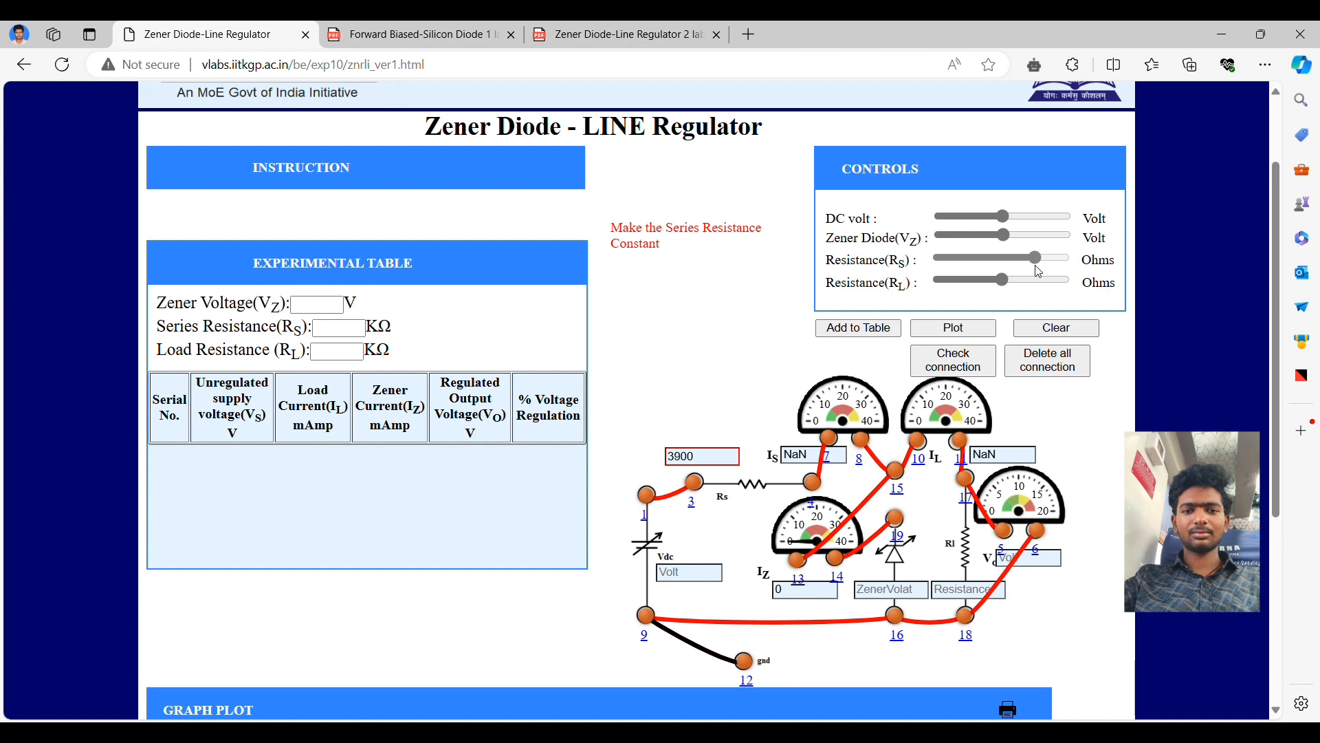
{"action": "left_click_drag", "start_coordinate": [1036, 257], "coordinate": [1044, 258]}
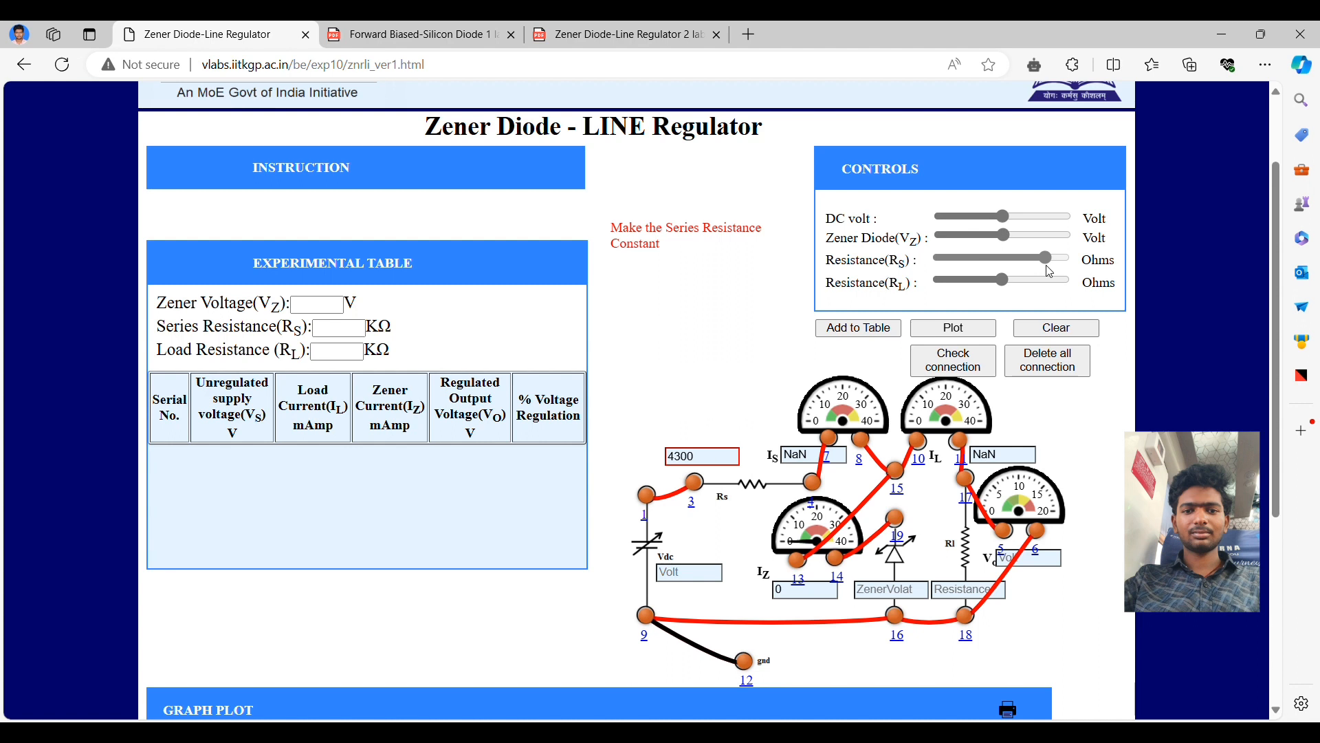
{"action": "left_click_drag", "start_coordinate": [1032, 256], "coordinate": [1048, 256]}
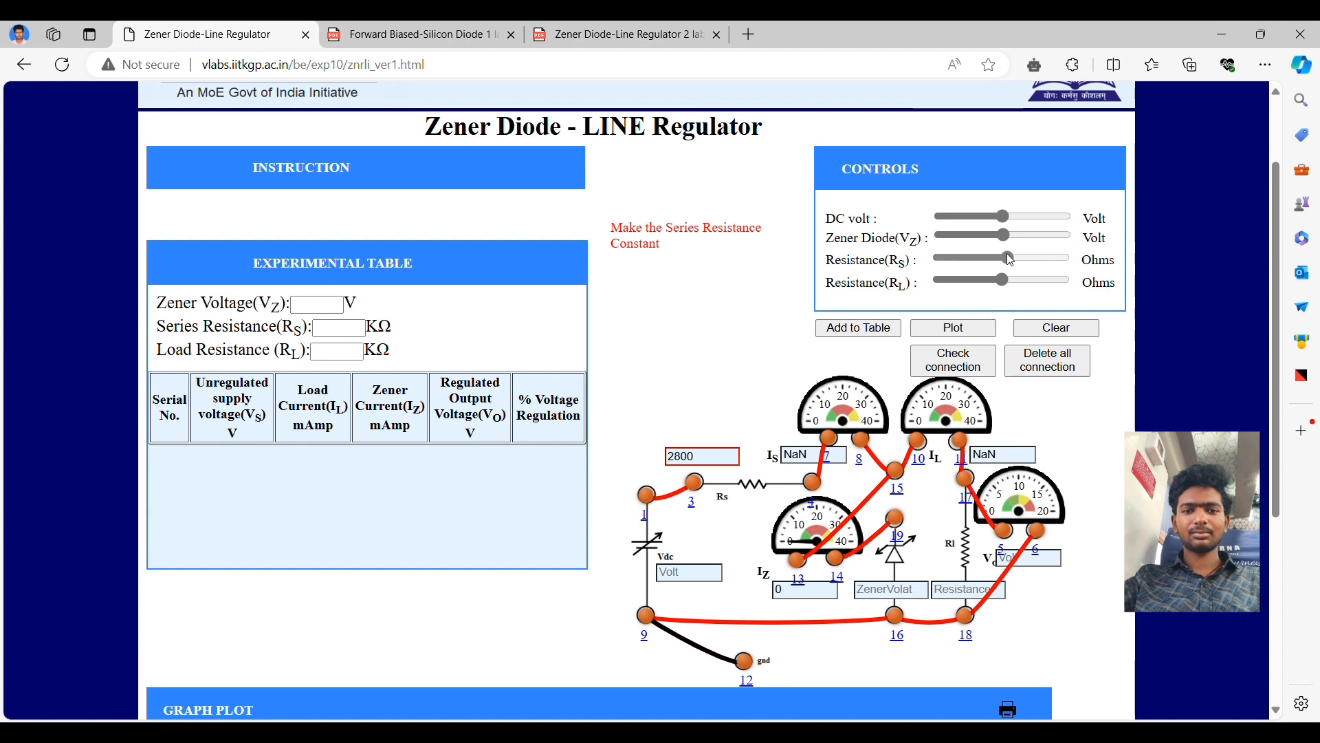
{"action": "left_click_drag", "start_coordinate": [1007, 259], "coordinate": [977, 259]}
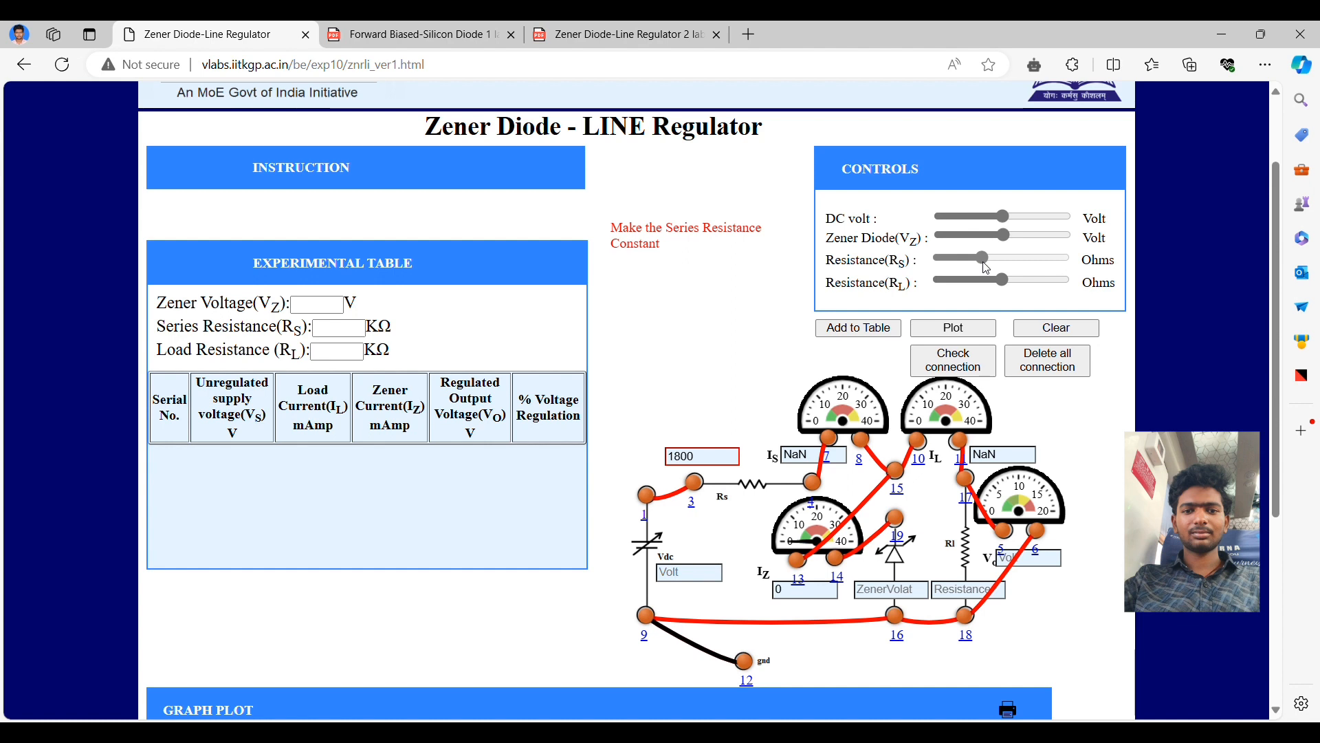
{"action": "left_click_drag", "start_coordinate": [981, 257], "coordinate": [956, 258]}
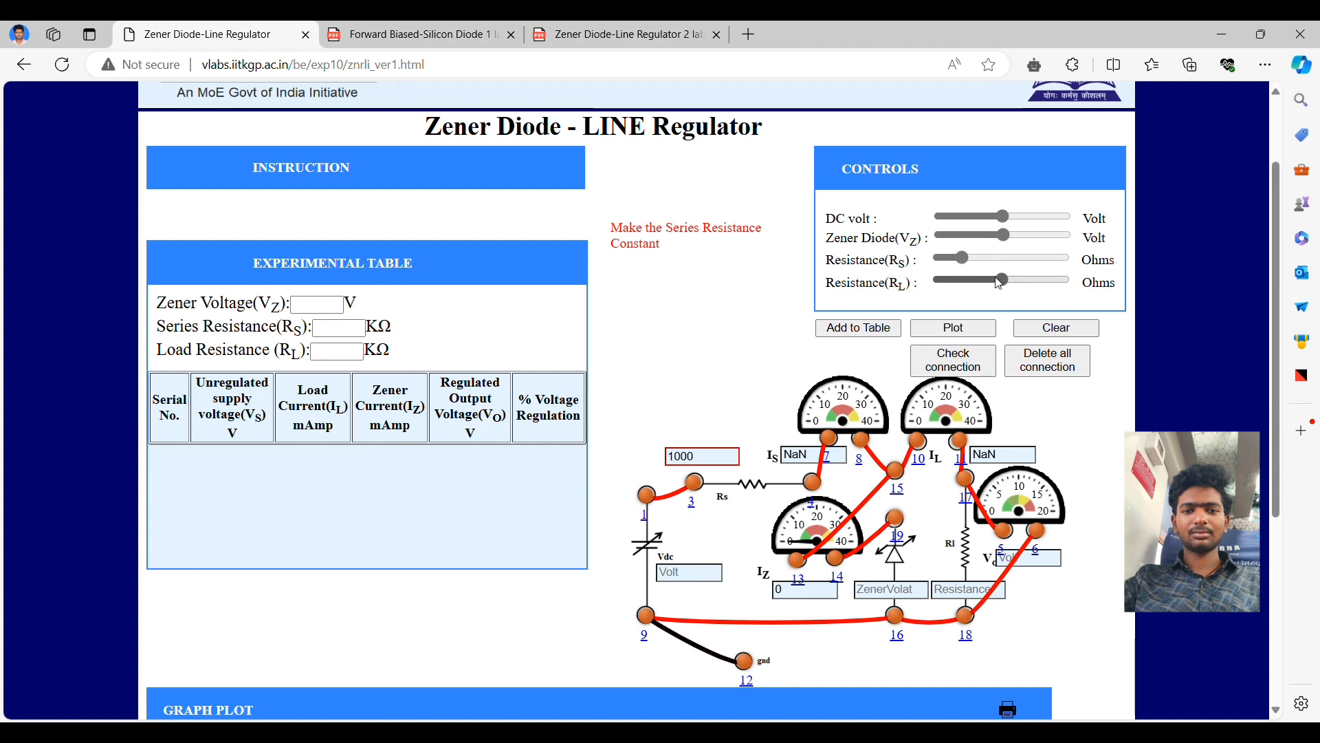
Adjust the load resistance RL to about 2000 Ω.
{"action": "left_click_drag", "start_coordinate": [999, 280], "coordinate": [1013, 280]}
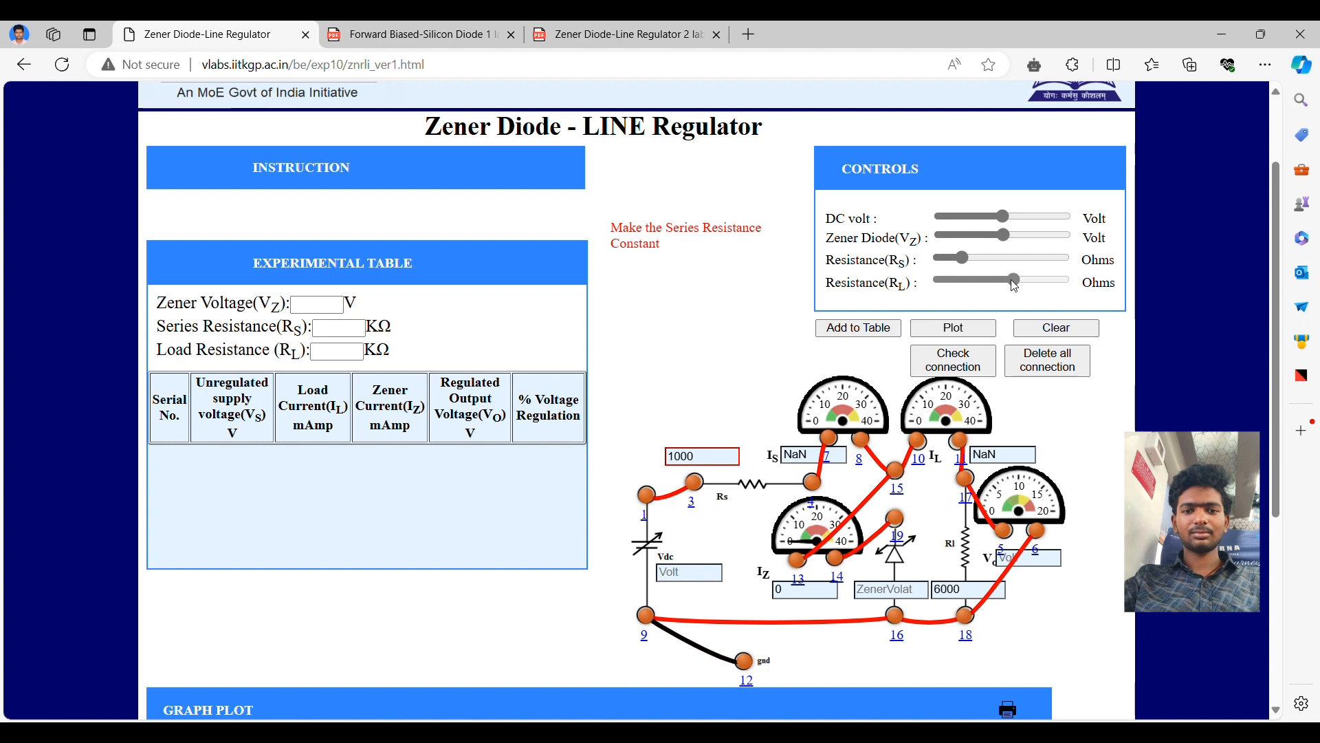
{"action": "left_click_drag", "start_coordinate": [1015, 278], "coordinate": [956, 279]}
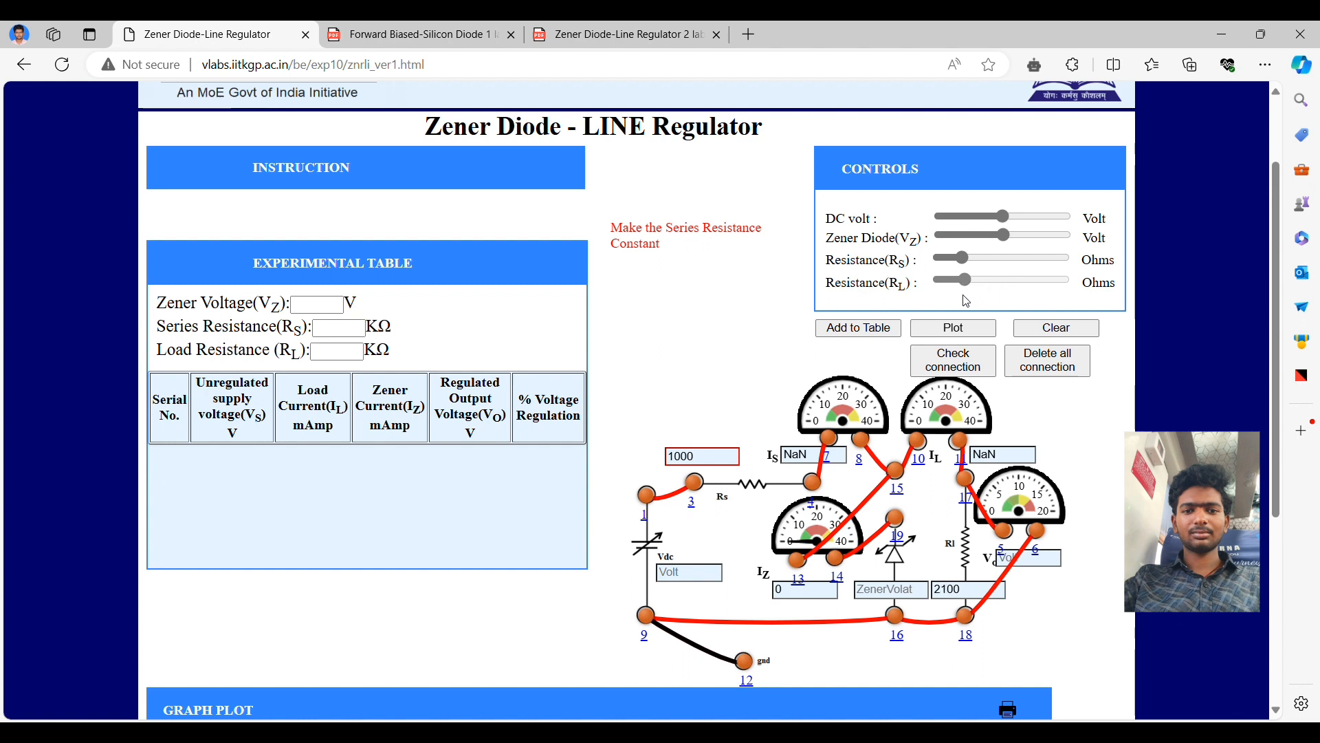
{"action": "left_click", "coordinate": [973, 278]}
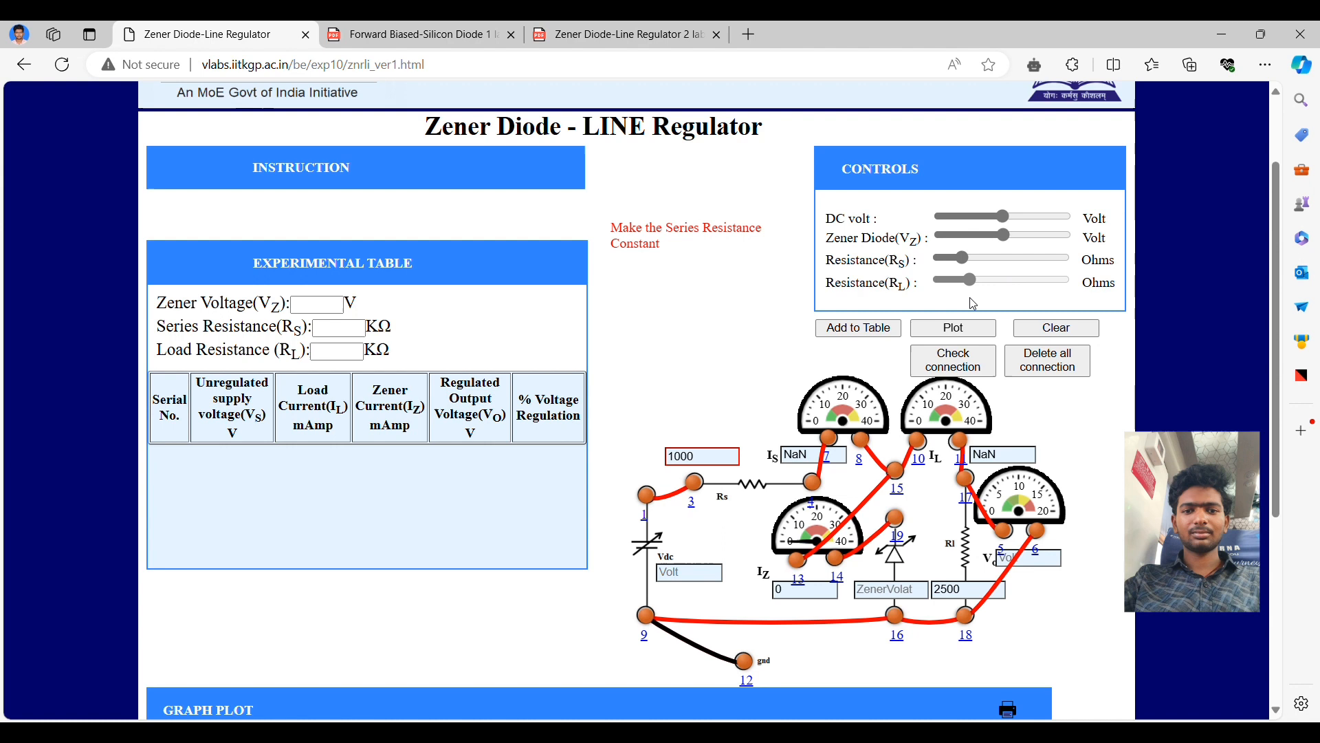
{"action": "left_click_drag", "start_coordinate": [956, 279], "coordinate": [956, 279]}
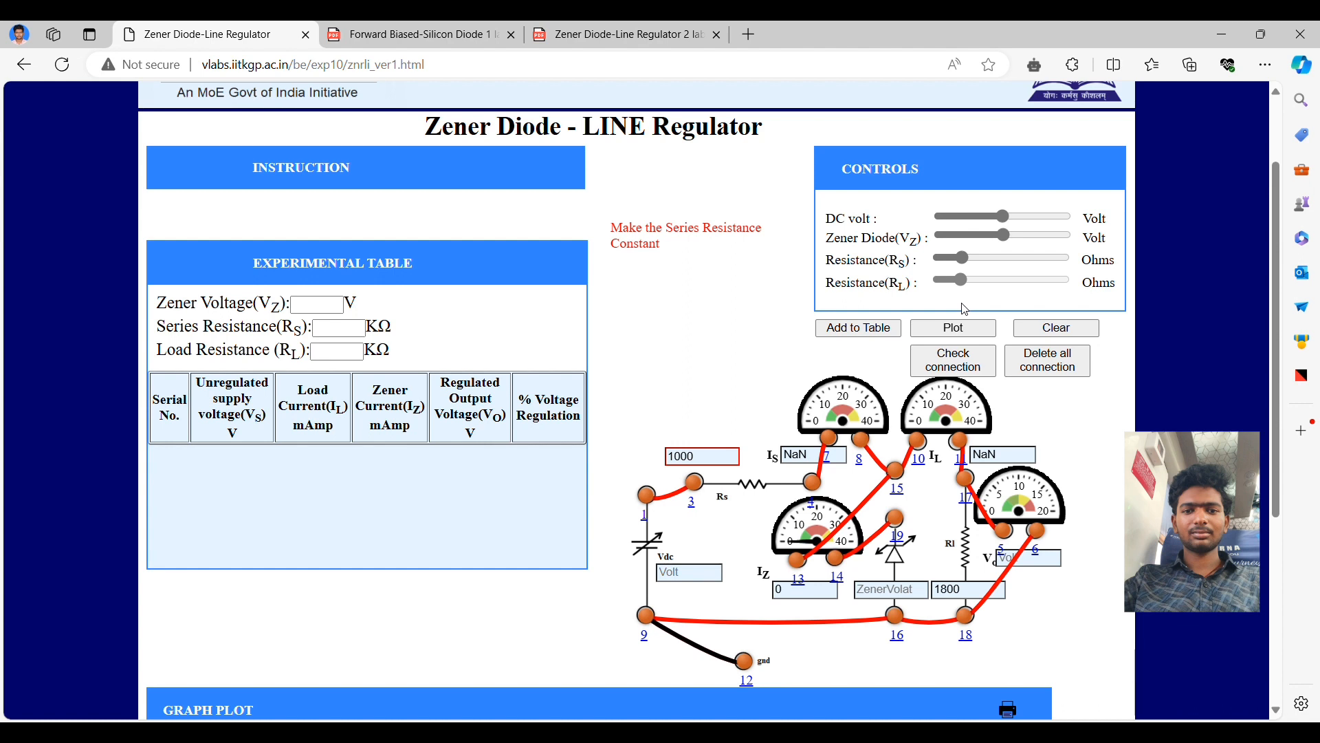
{"action": "left_click_drag", "start_coordinate": [956, 279], "coordinate": [969, 279]}
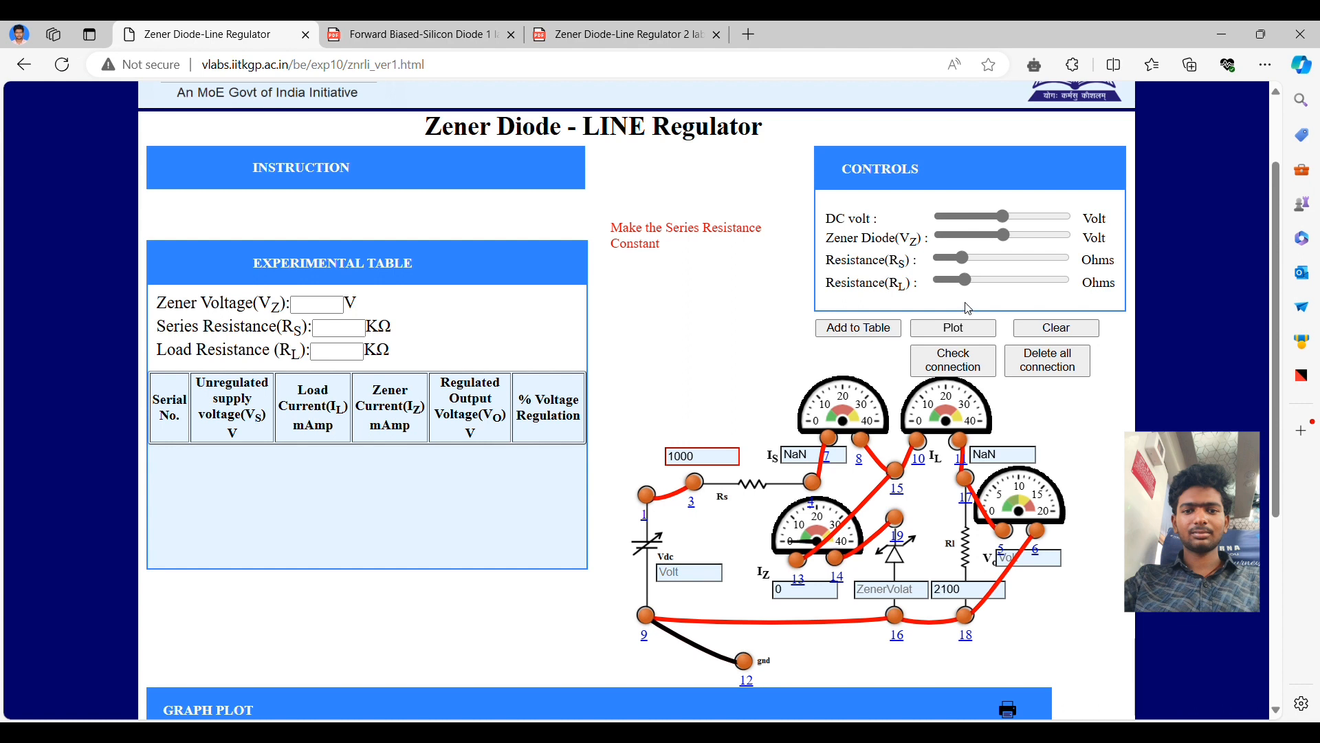
{"action": "left_click_drag", "start_coordinate": [1001, 280], "coordinate": [958, 279]}
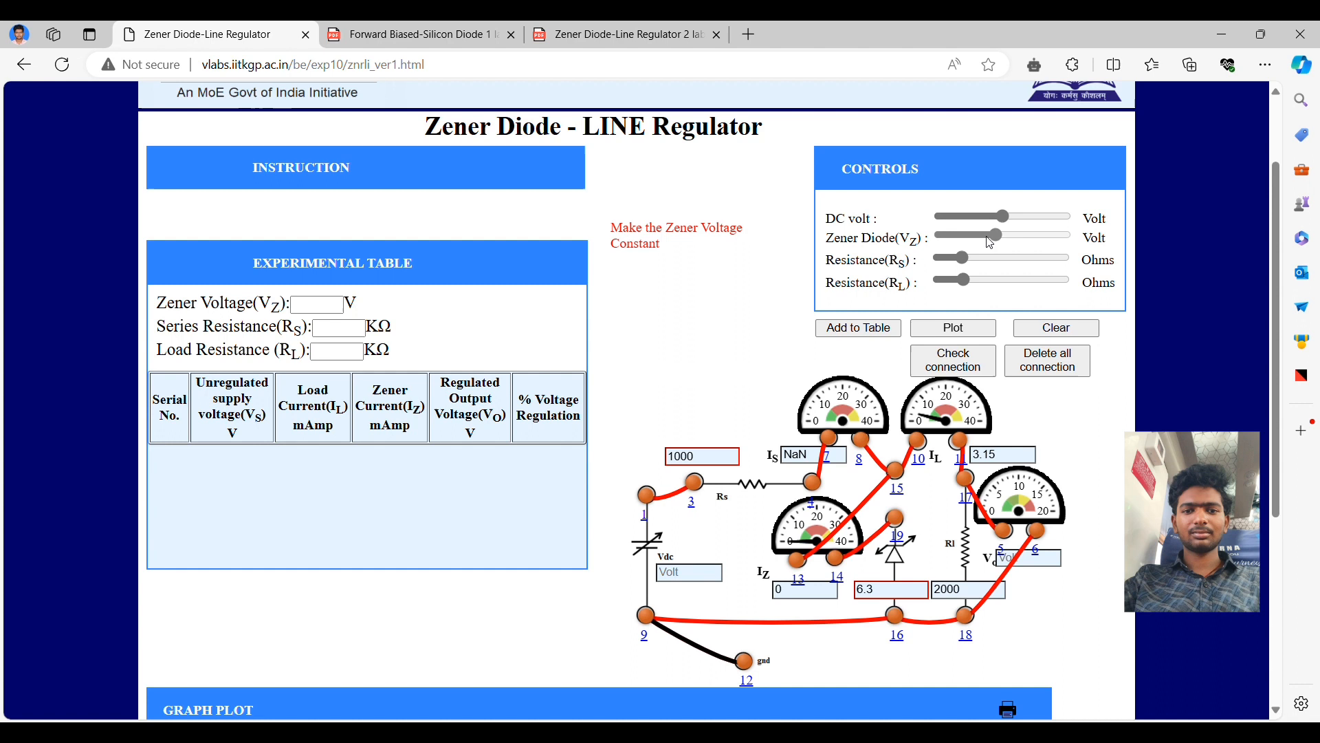
Set the Zener diode voltage VZ to 5 V, giving a 2.50 mA load current.
{"action": "left_click_drag", "start_coordinate": [997, 237], "coordinate": [977, 237]}
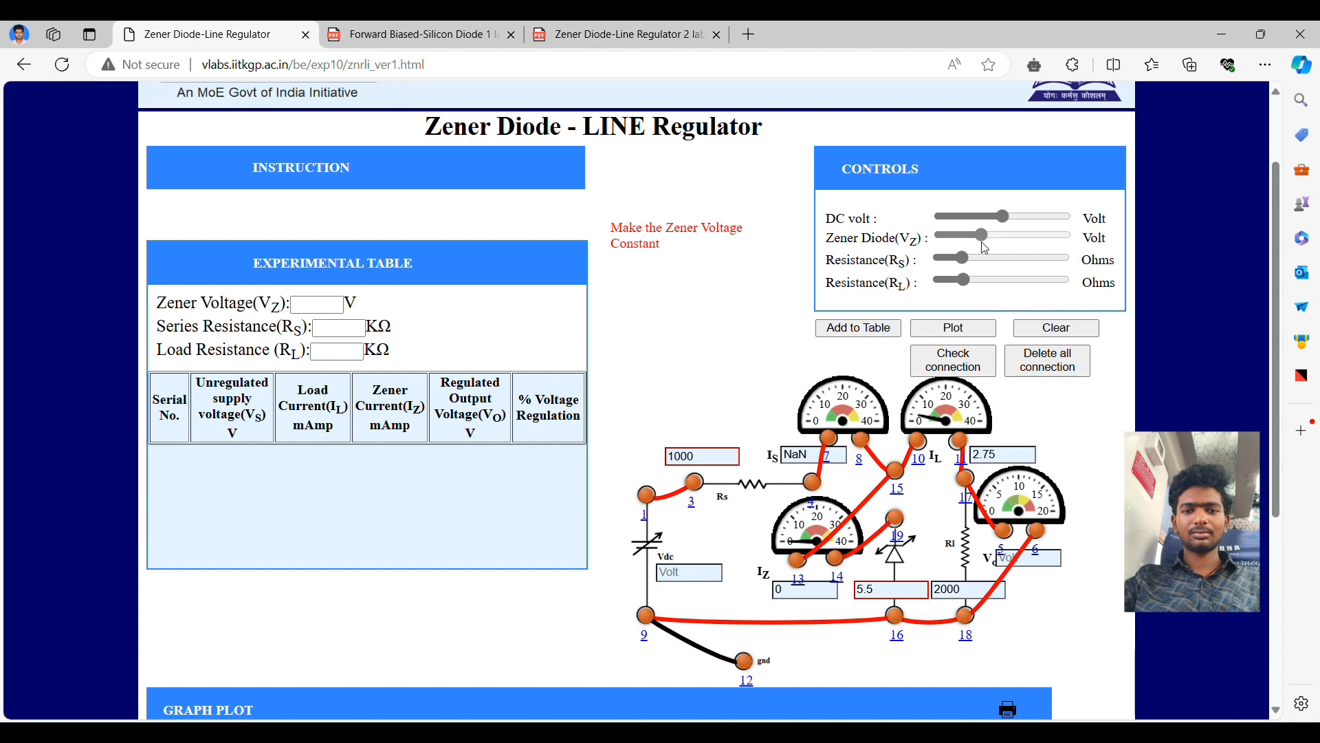
{"action": "left_click_drag", "start_coordinate": [982, 235], "coordinate": [975, 235]}
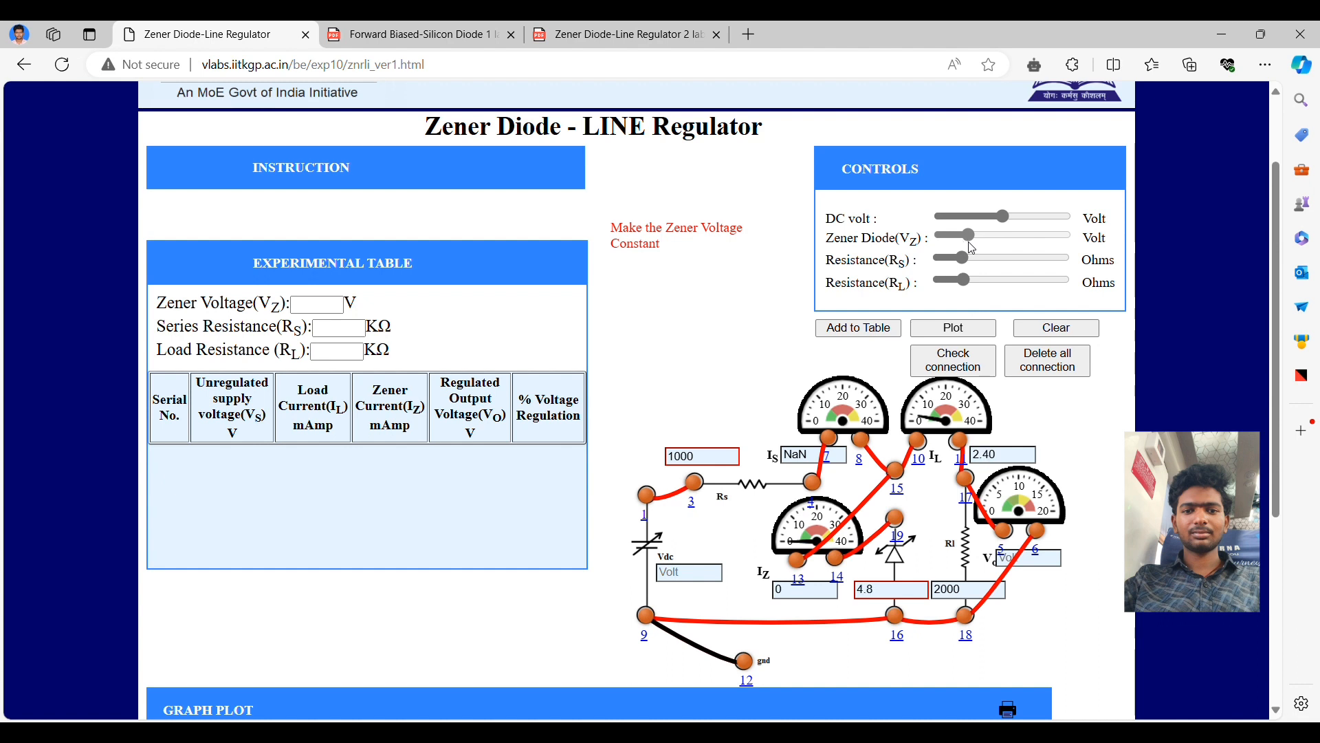
{"action": "left_click_drag", "start_coordinate": [956, 234], "coordinate": [977, 233]}
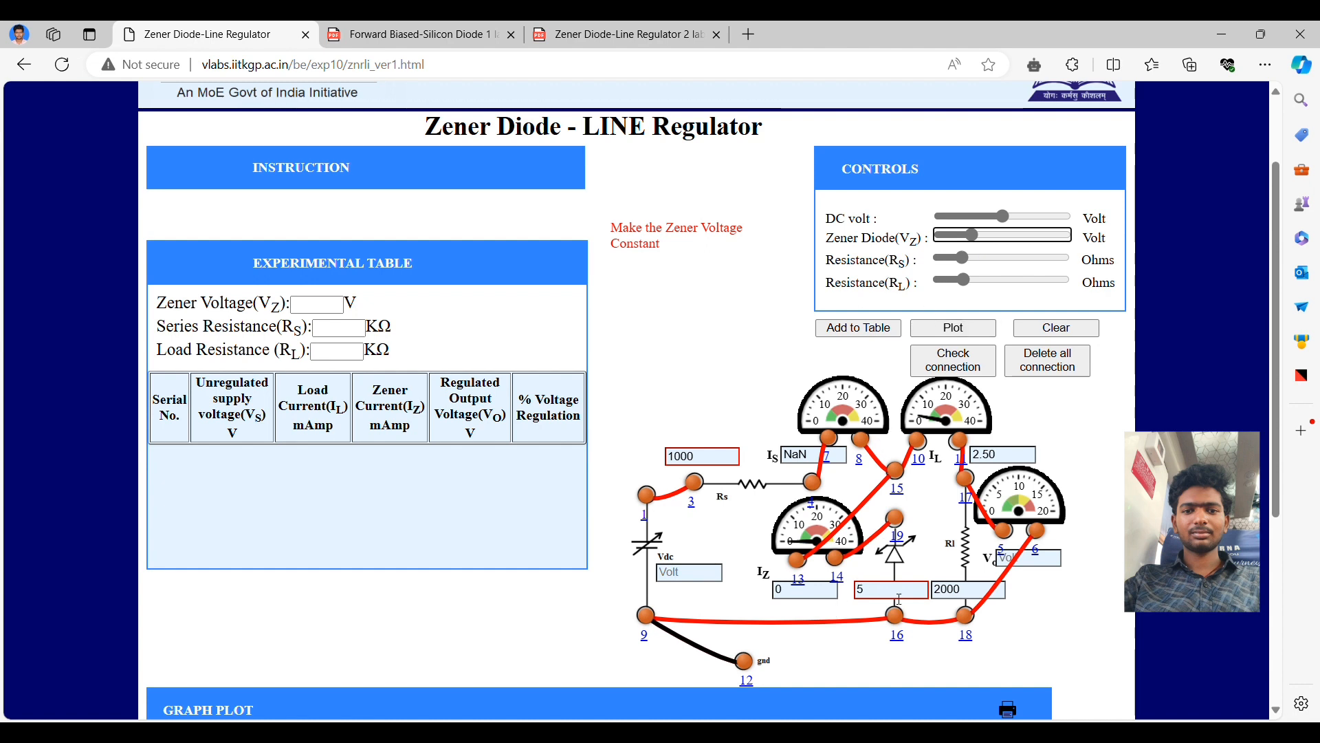
{"action": "scroll", "scroll_direction": "down", "scroll_amount": 3}
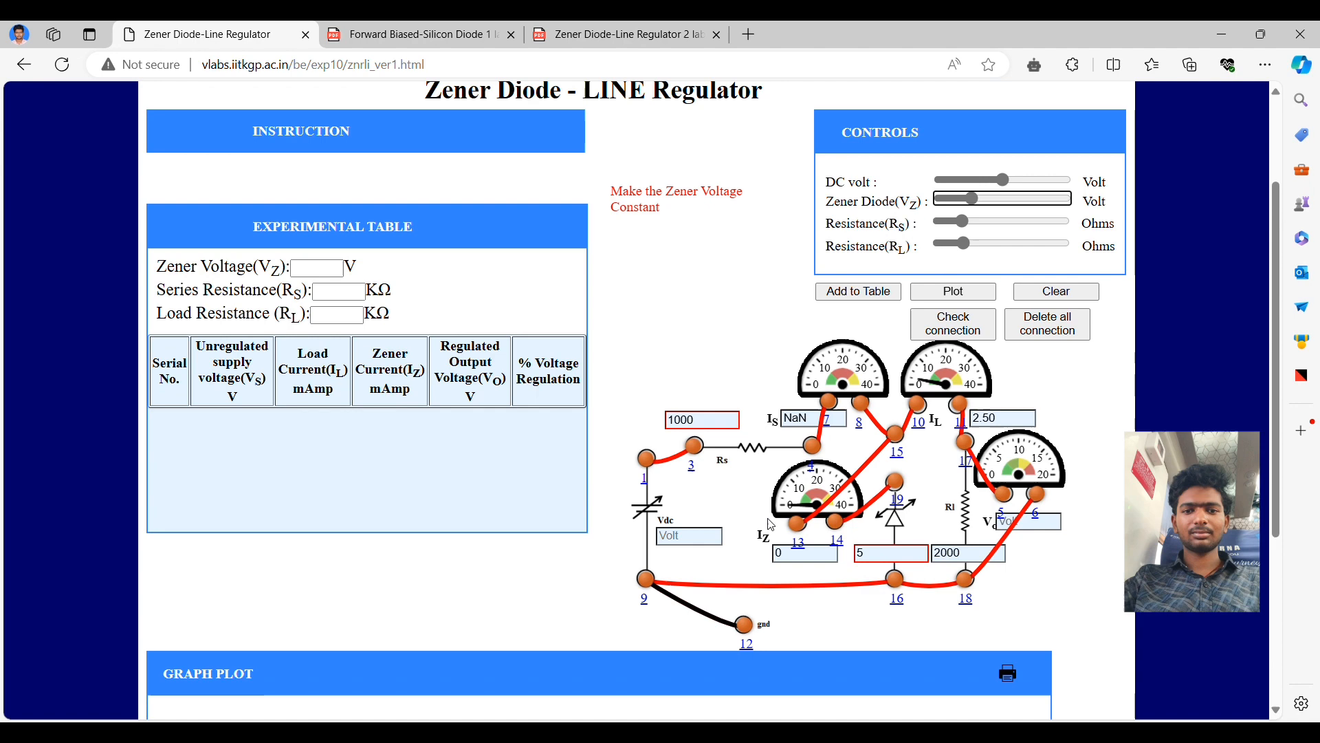
{"action": "scroll", "scroll_direction": "down", "scroll_amount": 3}
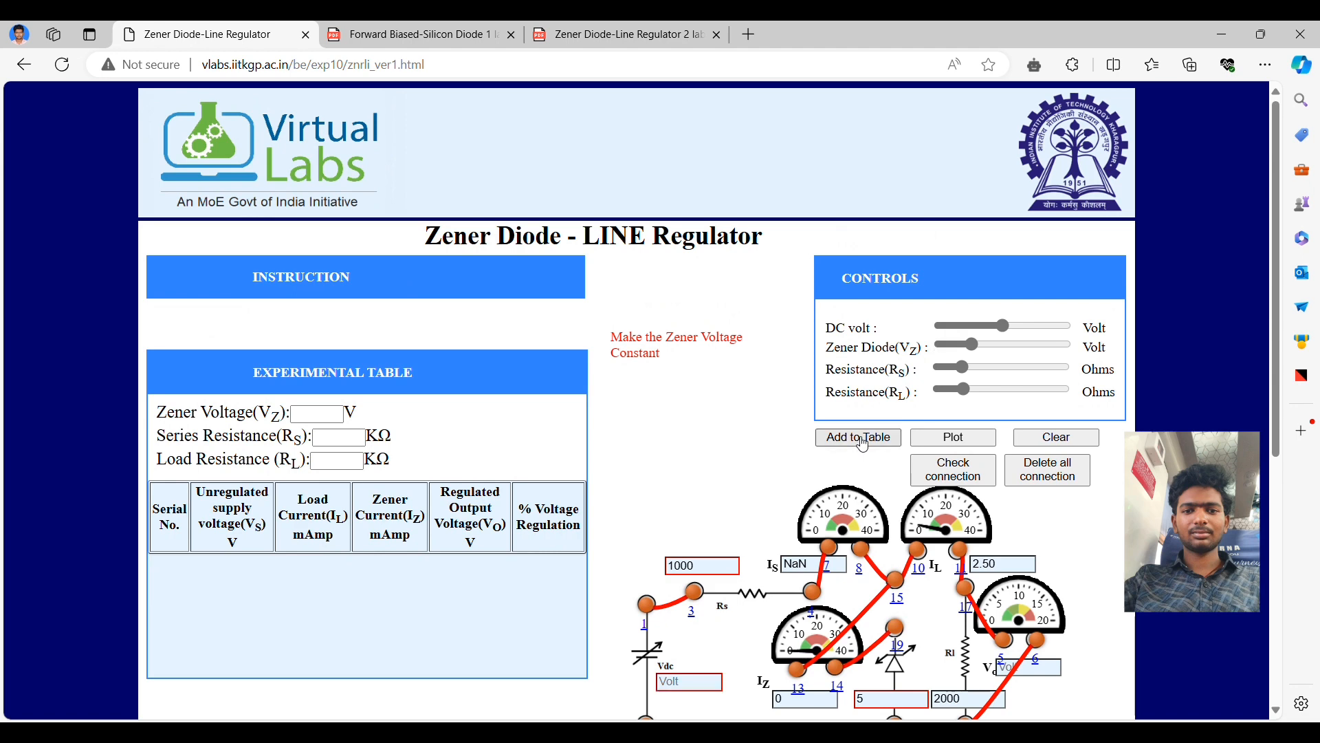
Record supply voltage readings at 15.8 V and 16.6 V in the table.
{"action": "left_click_drag", "start_coordinate": [1005, 326], "coordinate": [1000, 326]}
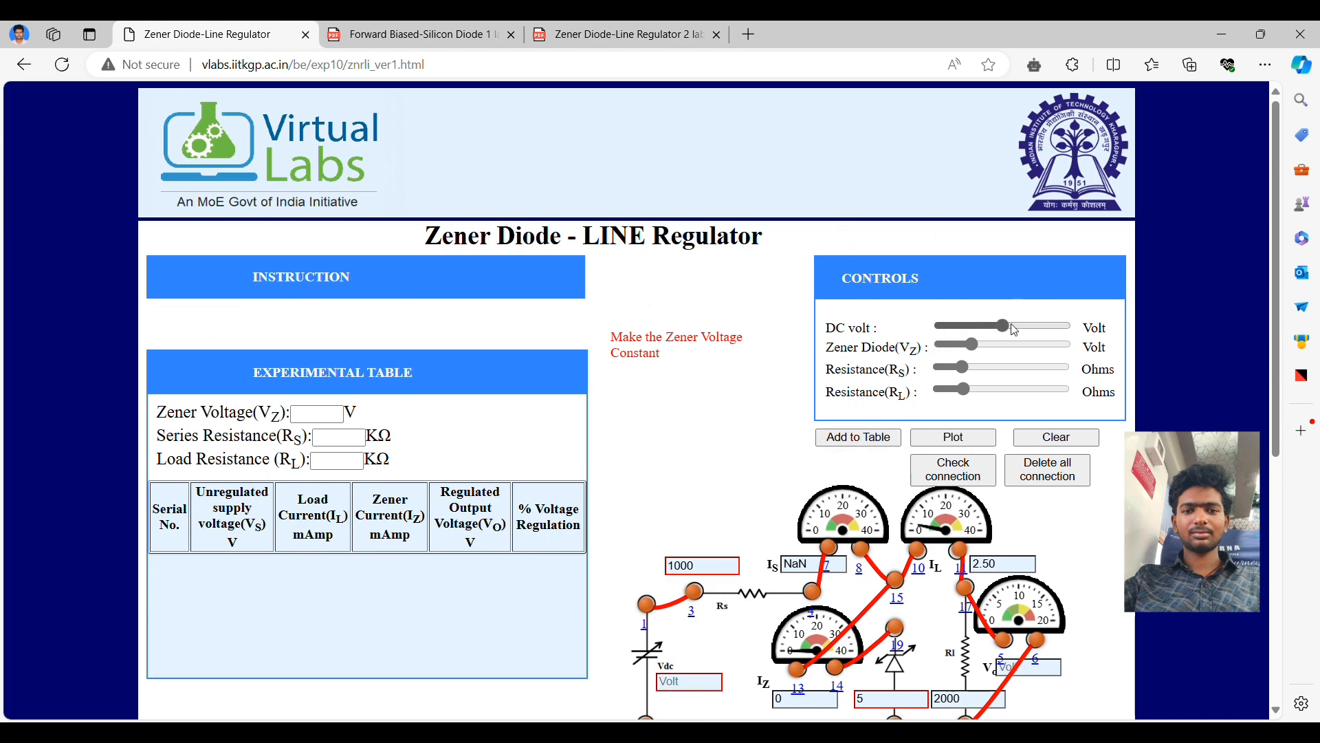
{"action": "mouse_move", "coordinate": [1009, 330]}
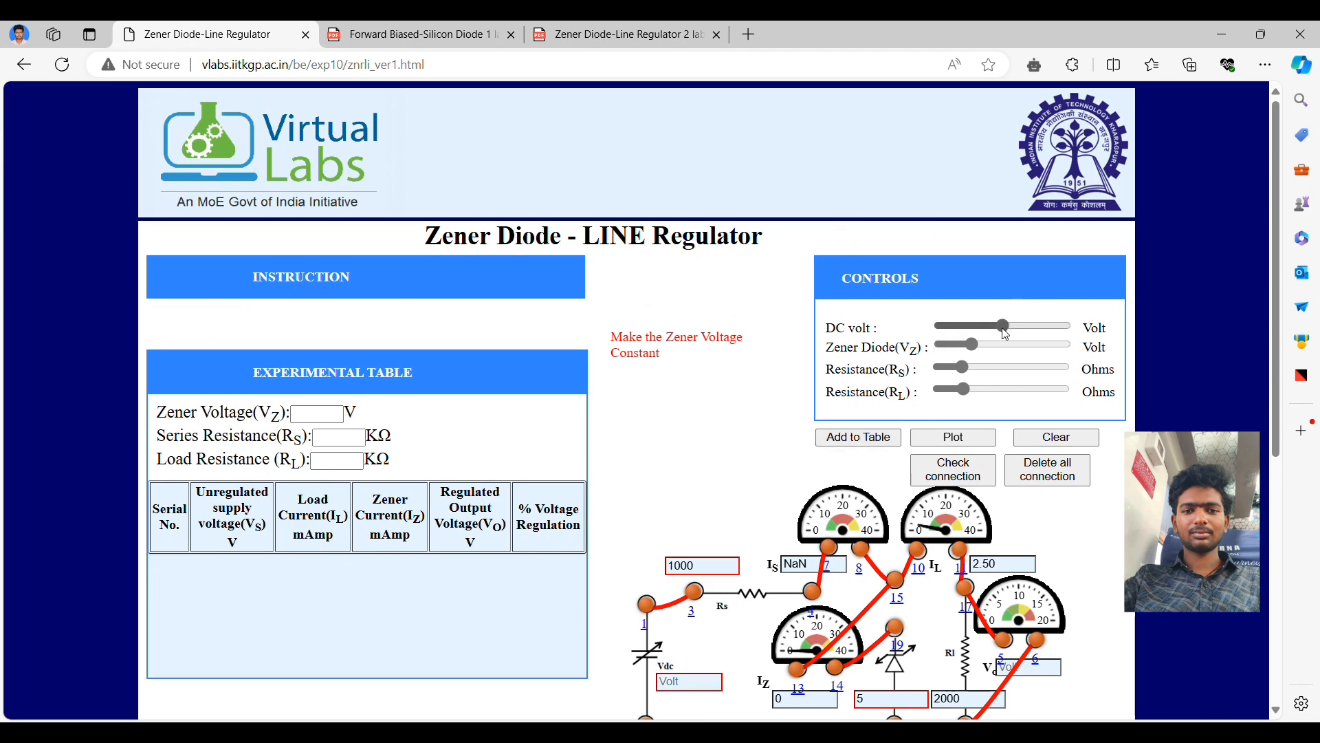
{"action": "left_click_drag", "start_coordinate": [1002, 326], "coordinate": [1027, 326]}
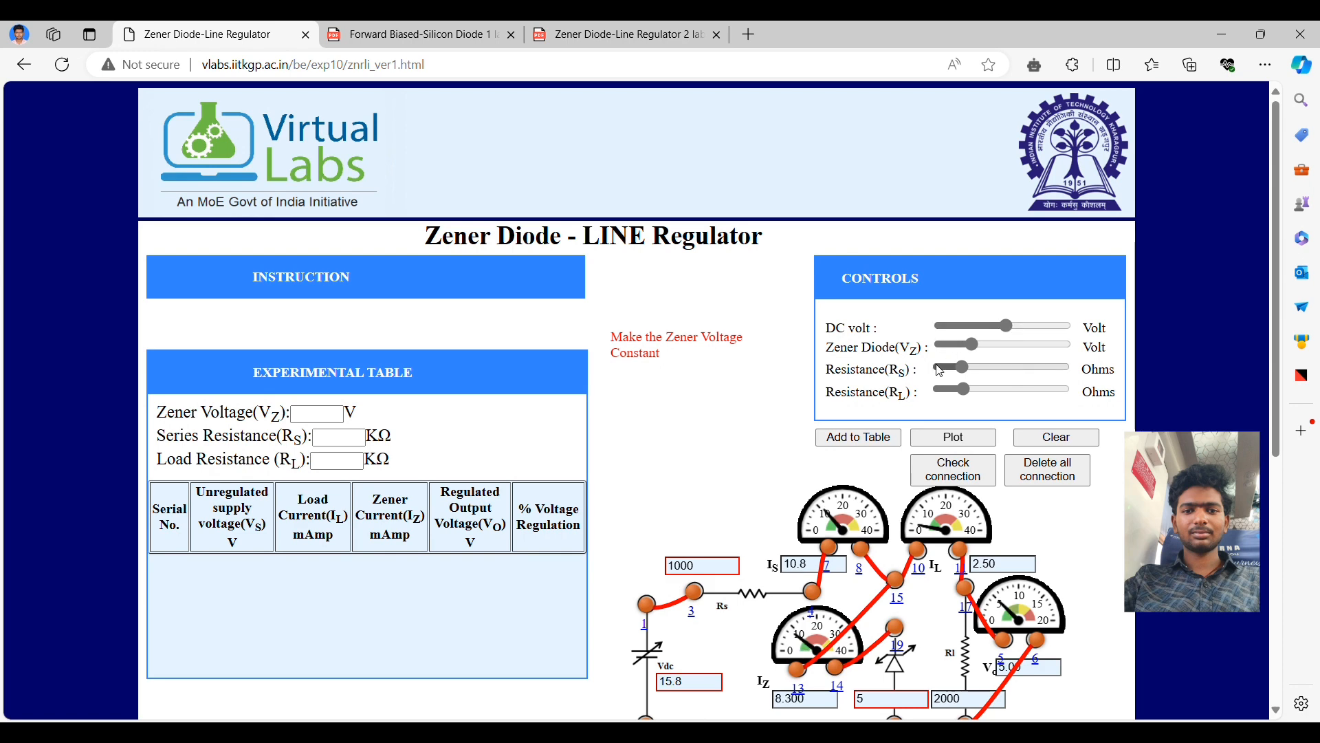
{"action": "left_click", "coordinate": [857, 437]}
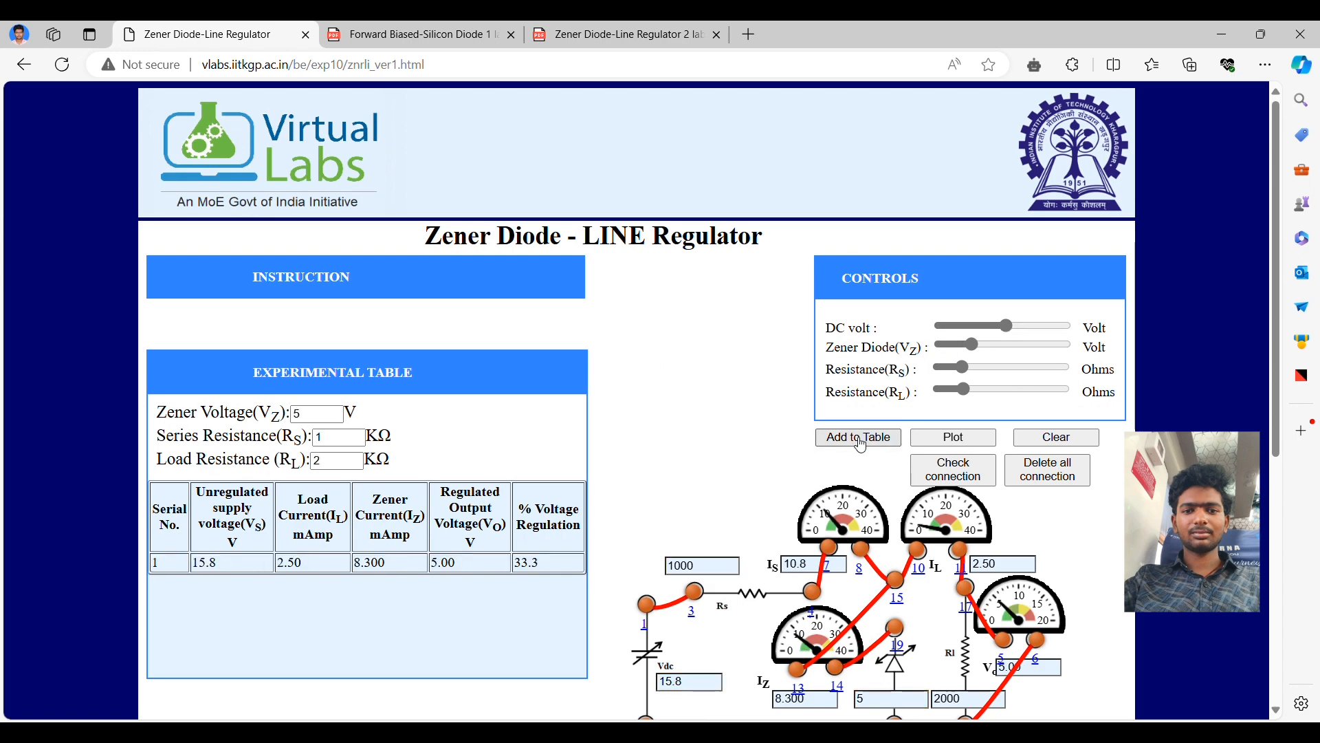
{"action": "left_click_drag", "start_coordinate": [1010, 326], "coordinate": [1008, 327]}
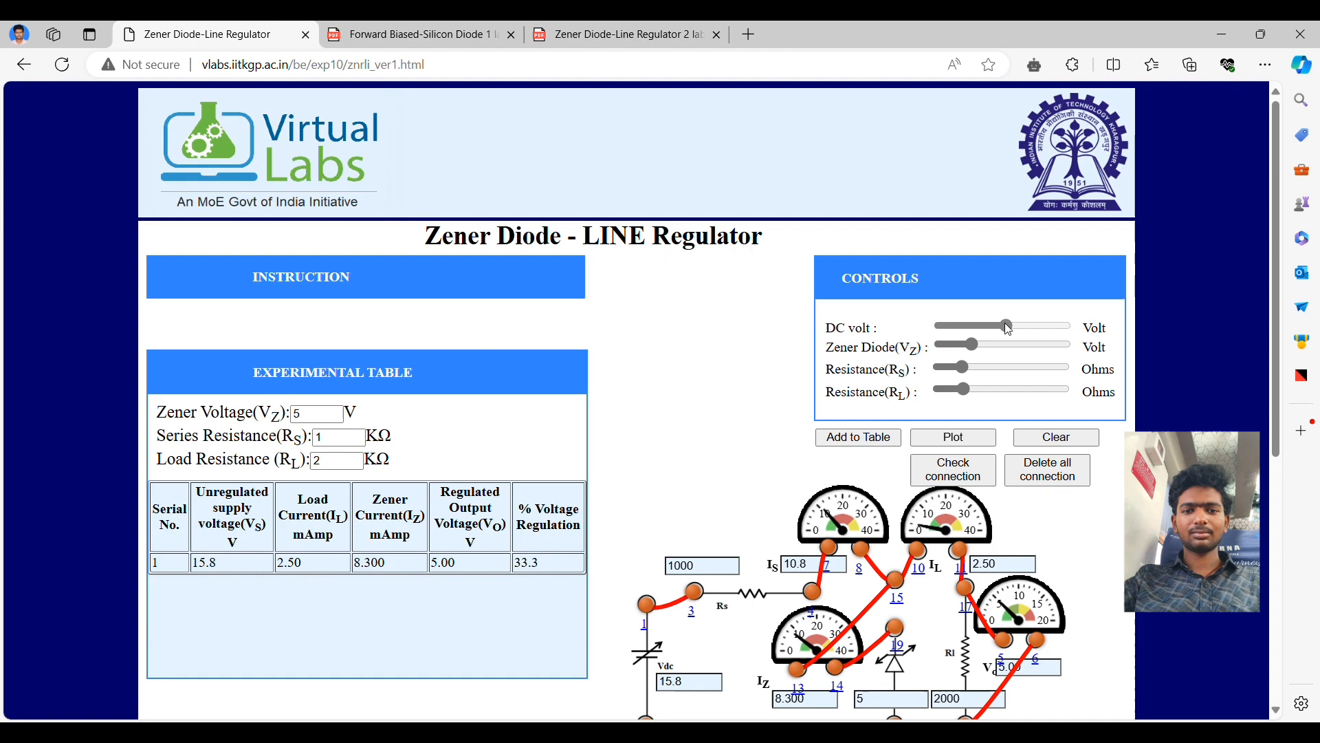
{"action": "left_click_drag", "start_coordinate": [1007, 327], "coordinate": [1011, 327]}
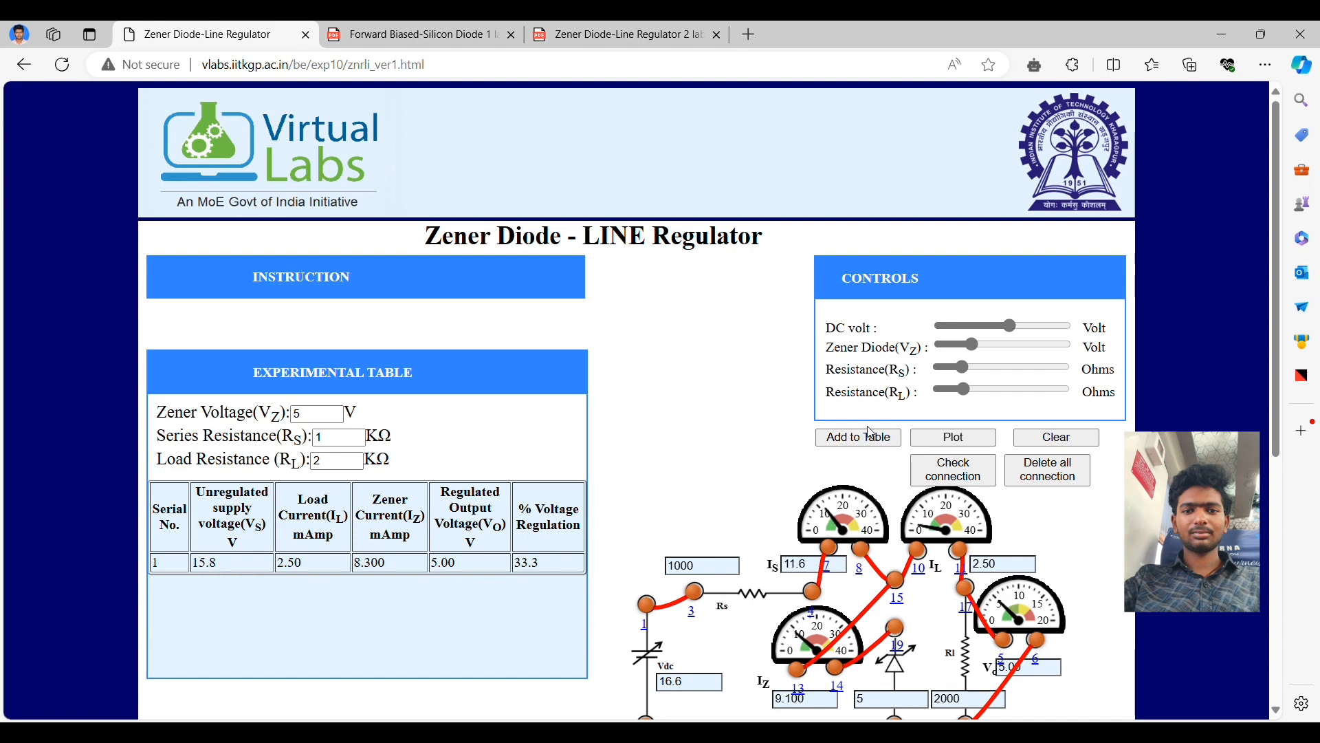
{"action": "left_click", "coordinate": [857, 437]}
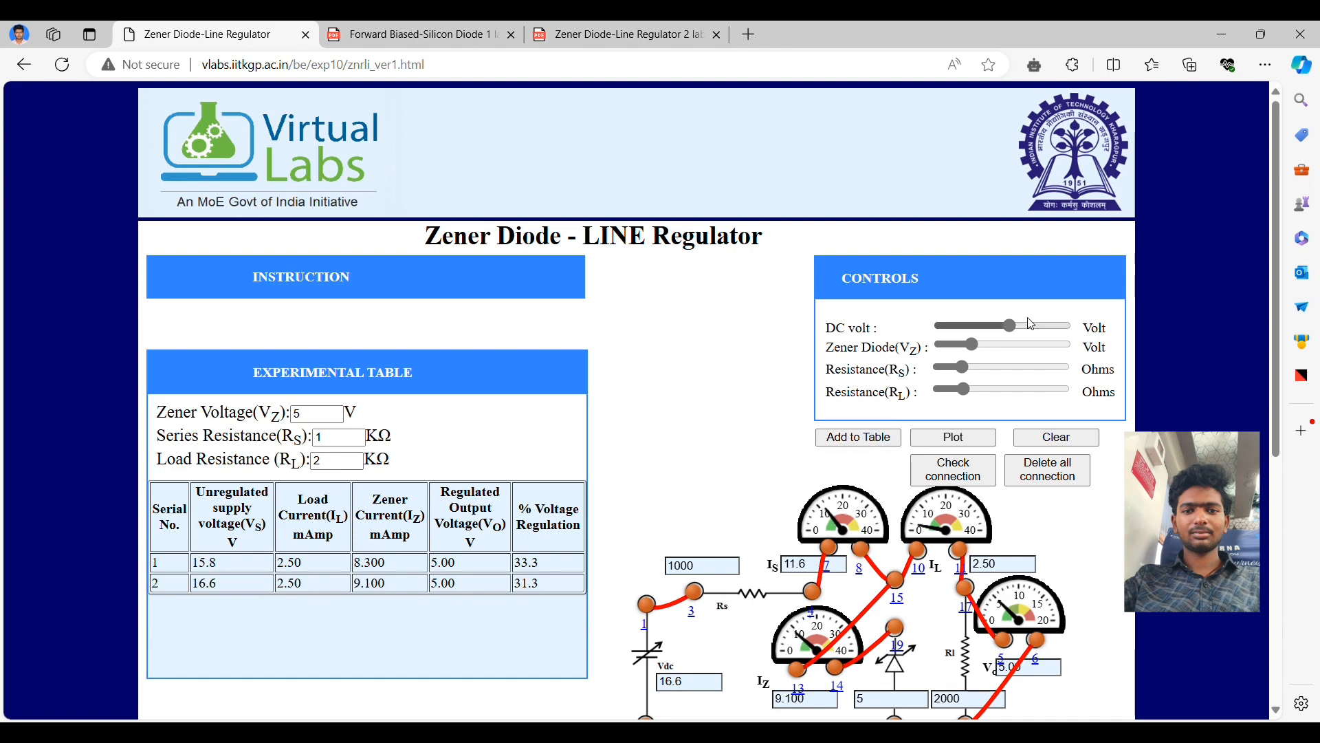
Record readings at 17.6 V and 19.2 V, then raise the supply further.
{"action": "left_click_drag", "start_coordinate": [990, 323], "coordinate": [1010, 327]}
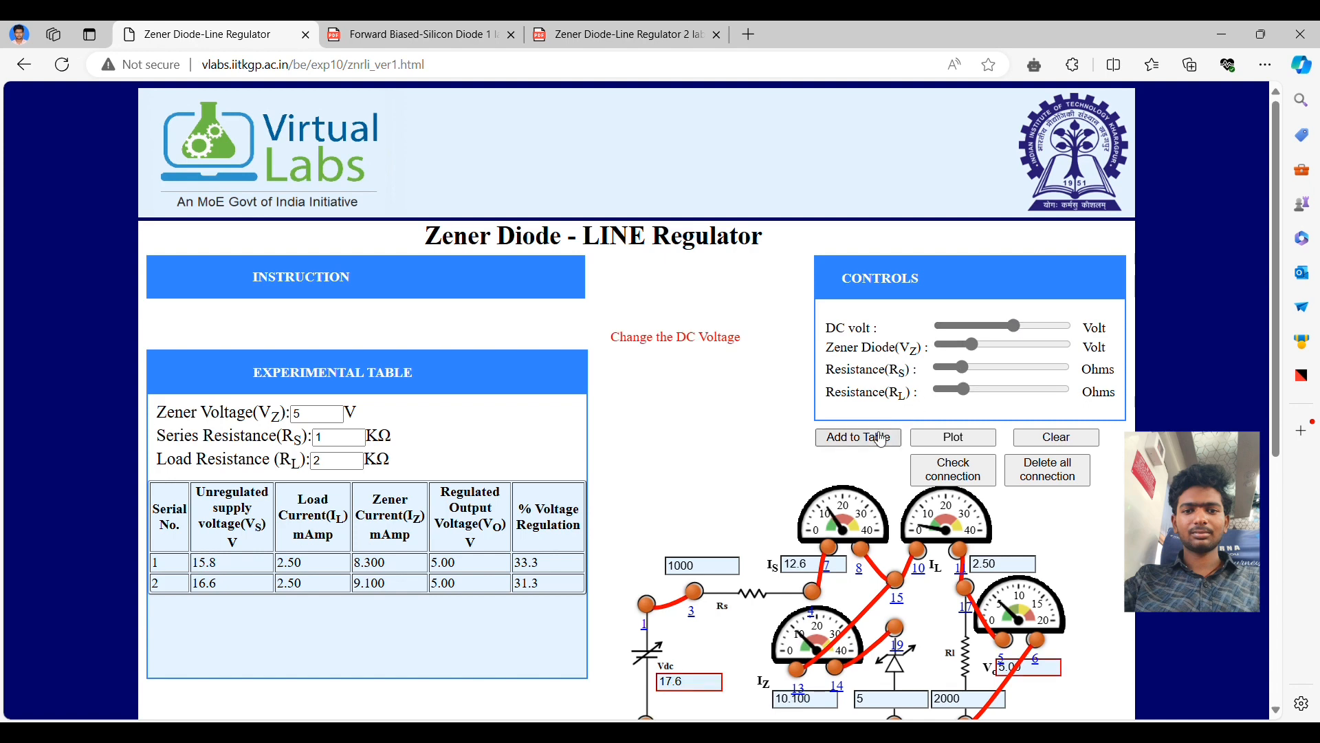
{"action": "left_click", "coordinate": [857, 437]}
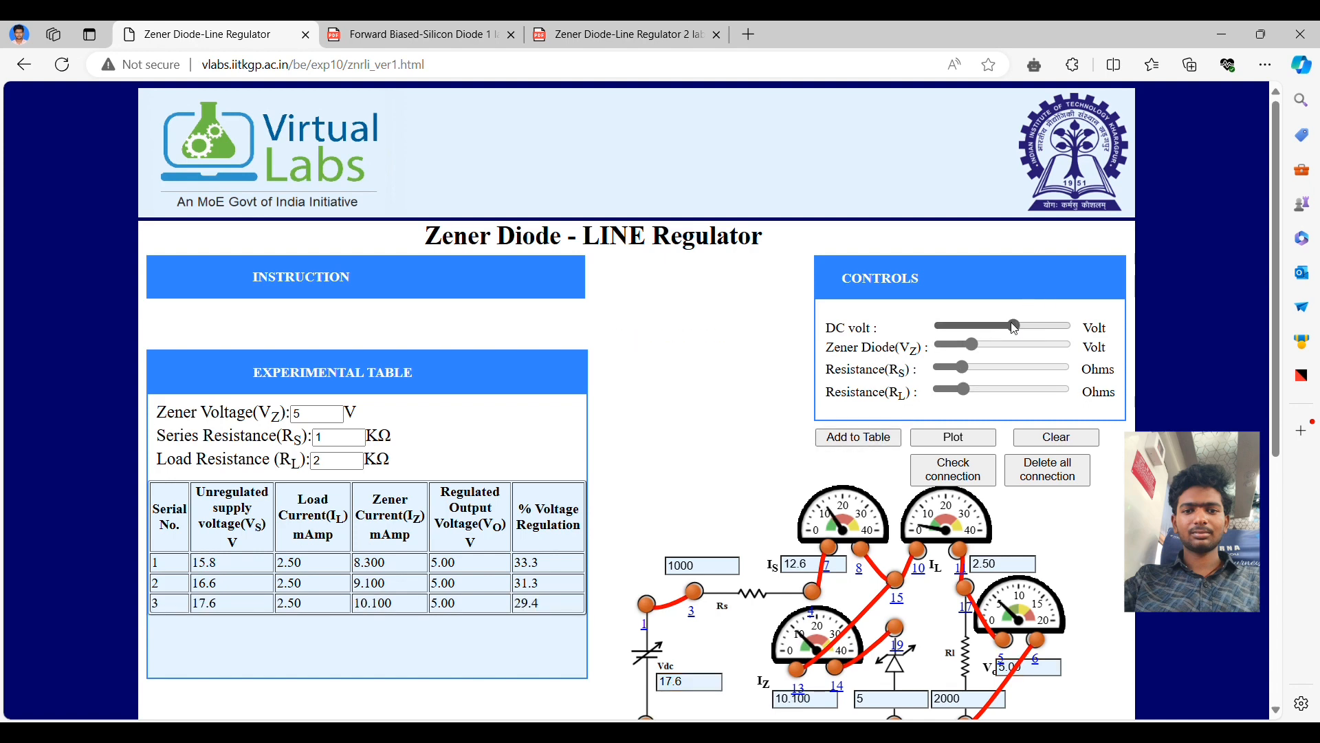
{"action": "left_click_drag", "start_coordinate": [1010, 327], "coordinate": [1021, 327]}
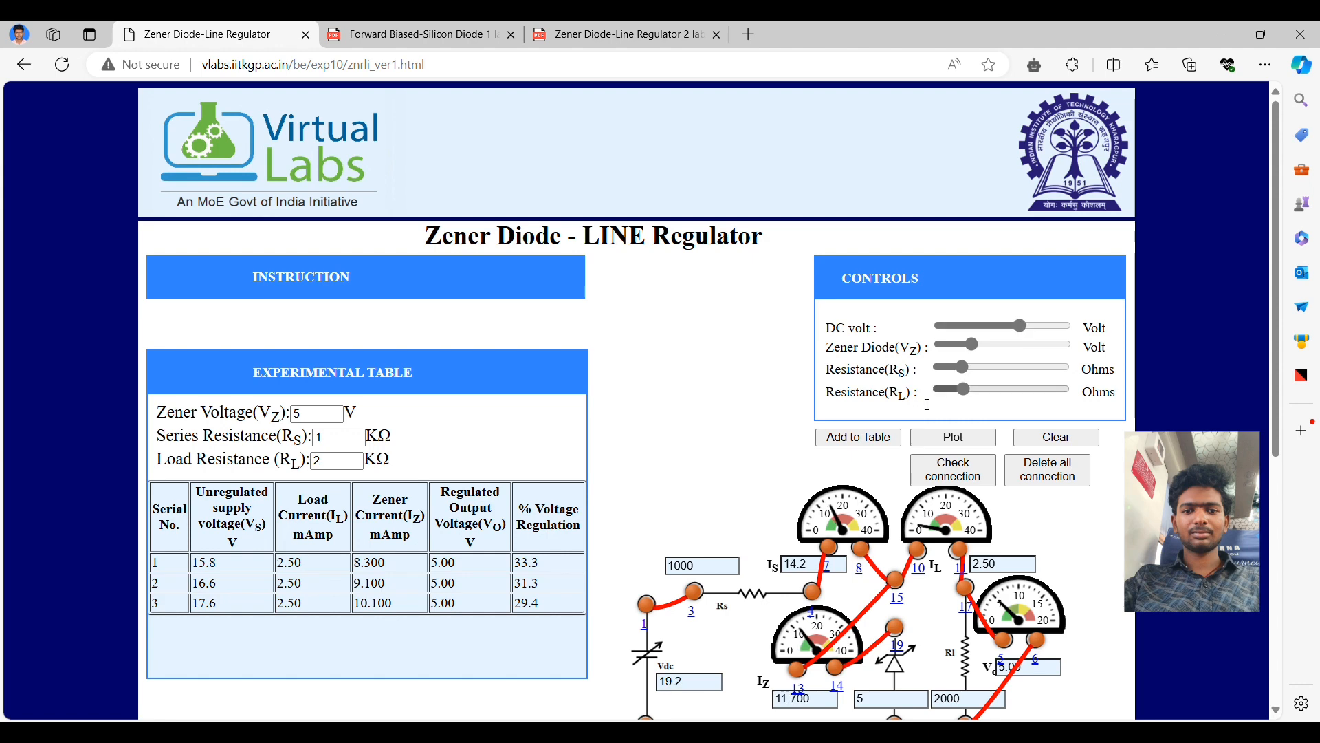
{"action": "left_click", "coordinate": [858, 438]}
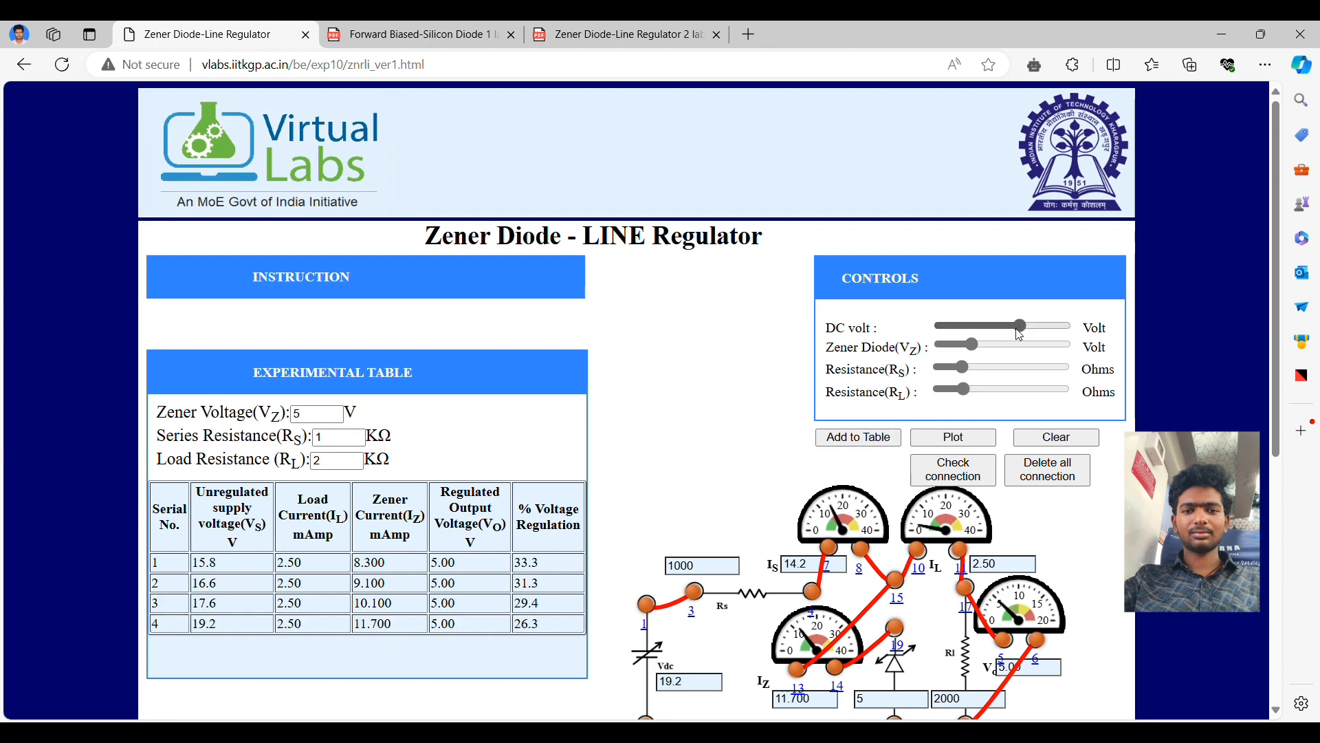
{"action": "left_click_drag", "start_coordinate": [1020, 326], "coordinate": [1023, 326]}
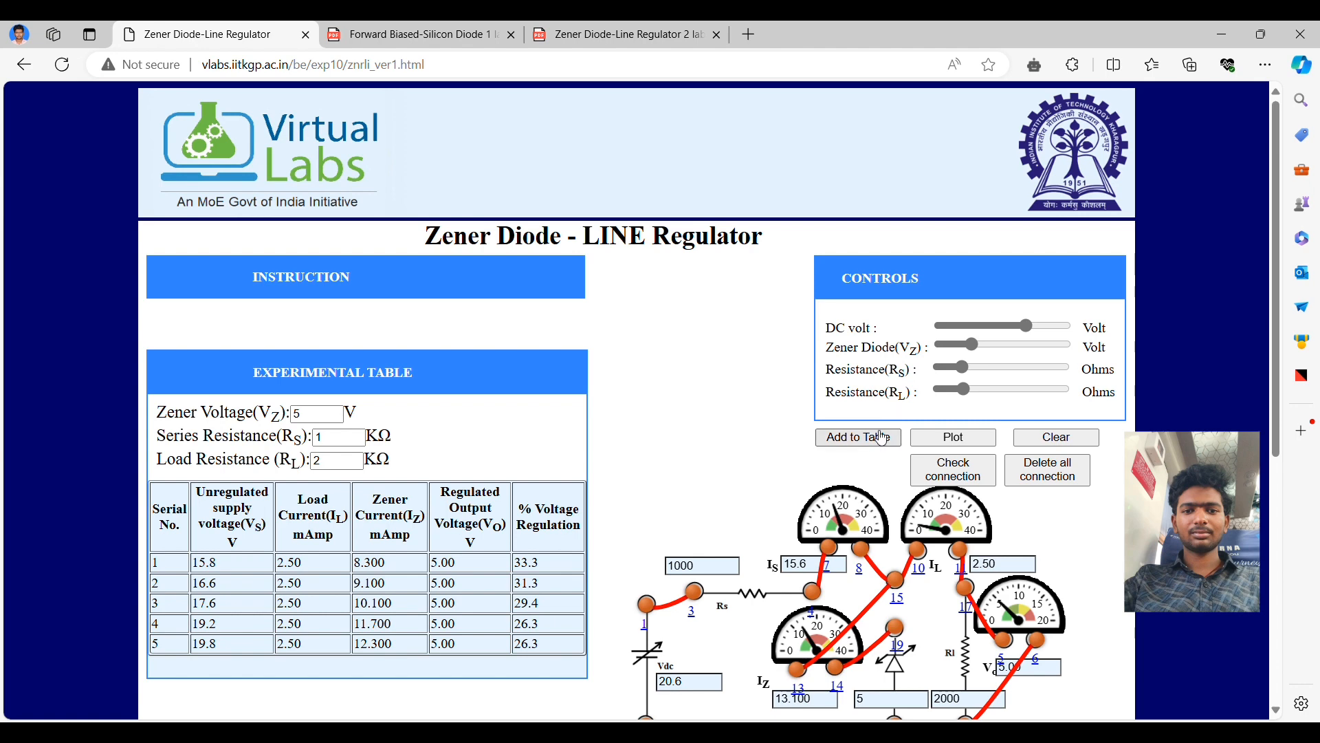
Add more readings as the supply rises through 23.6 V and 24.6 V to 26.4 V.
{"action": "left_click", "coordinate": [858, 437]}
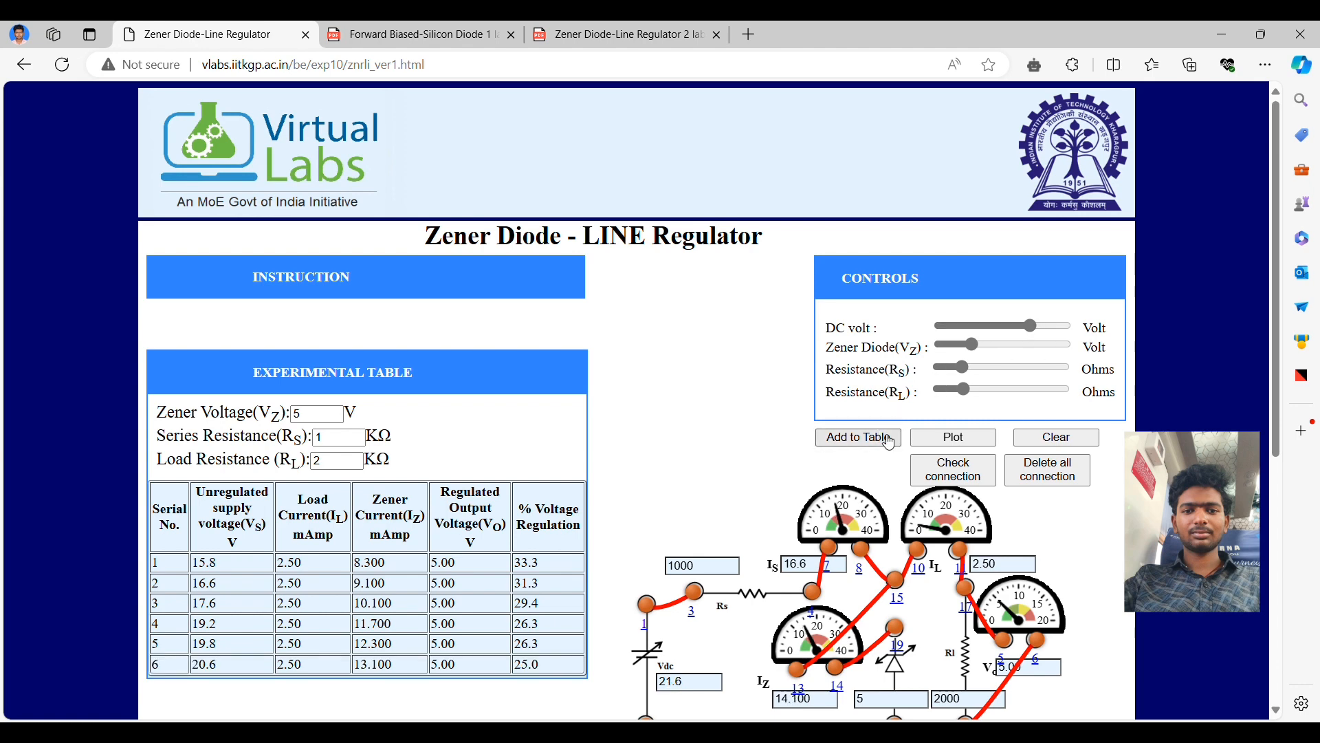
{"action": "left_click_drag", "start_coordinate": [1038, 326], "coordinate": [1032, 326]}
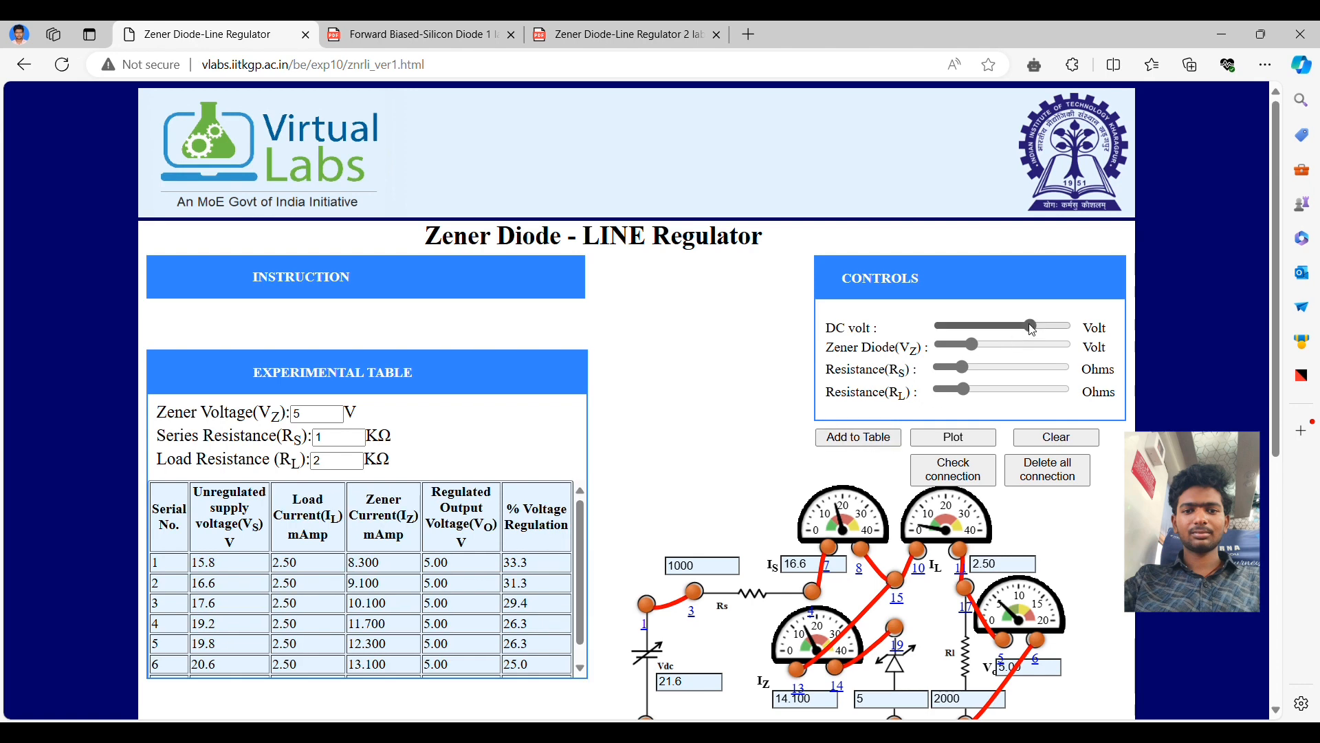
{"action": "left_click_drag", "start_coordinate": [1031, 327], "coordinate": [1039, 327]}
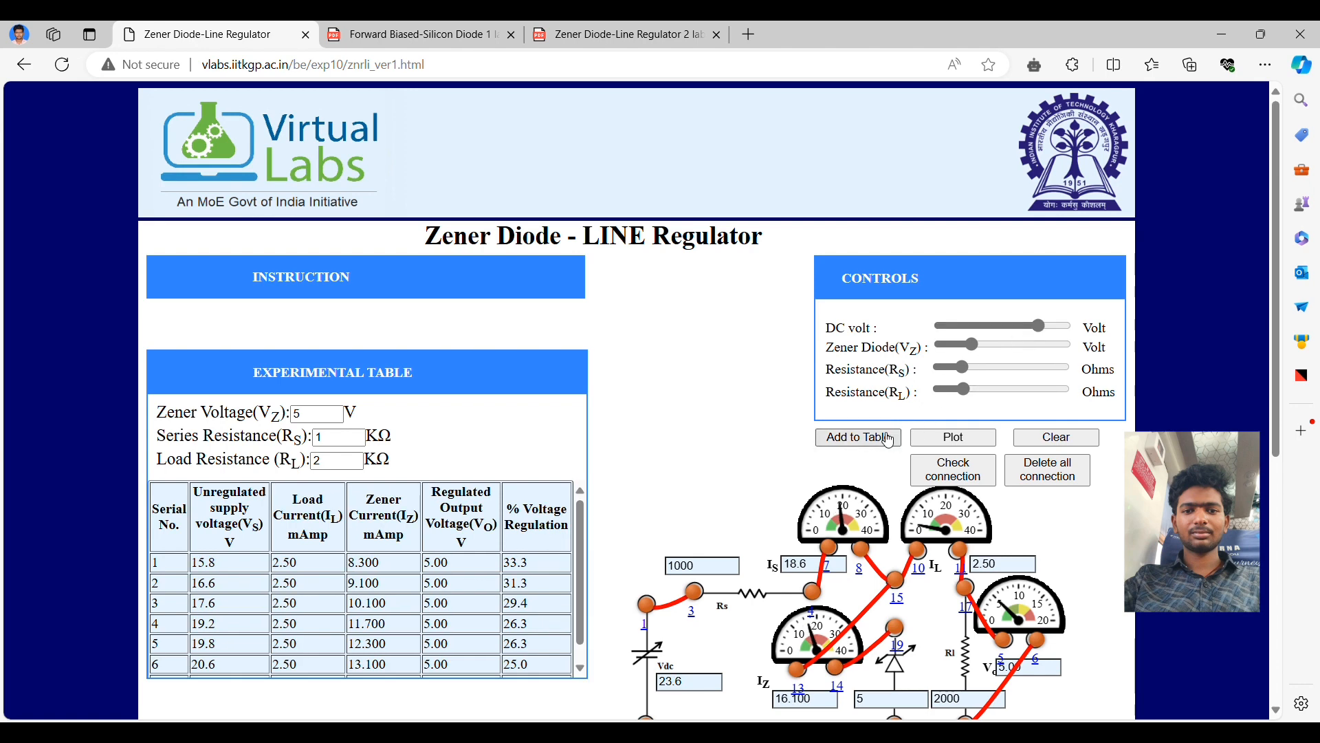
{"action": "left_click", "coordinate": [857, 437]}
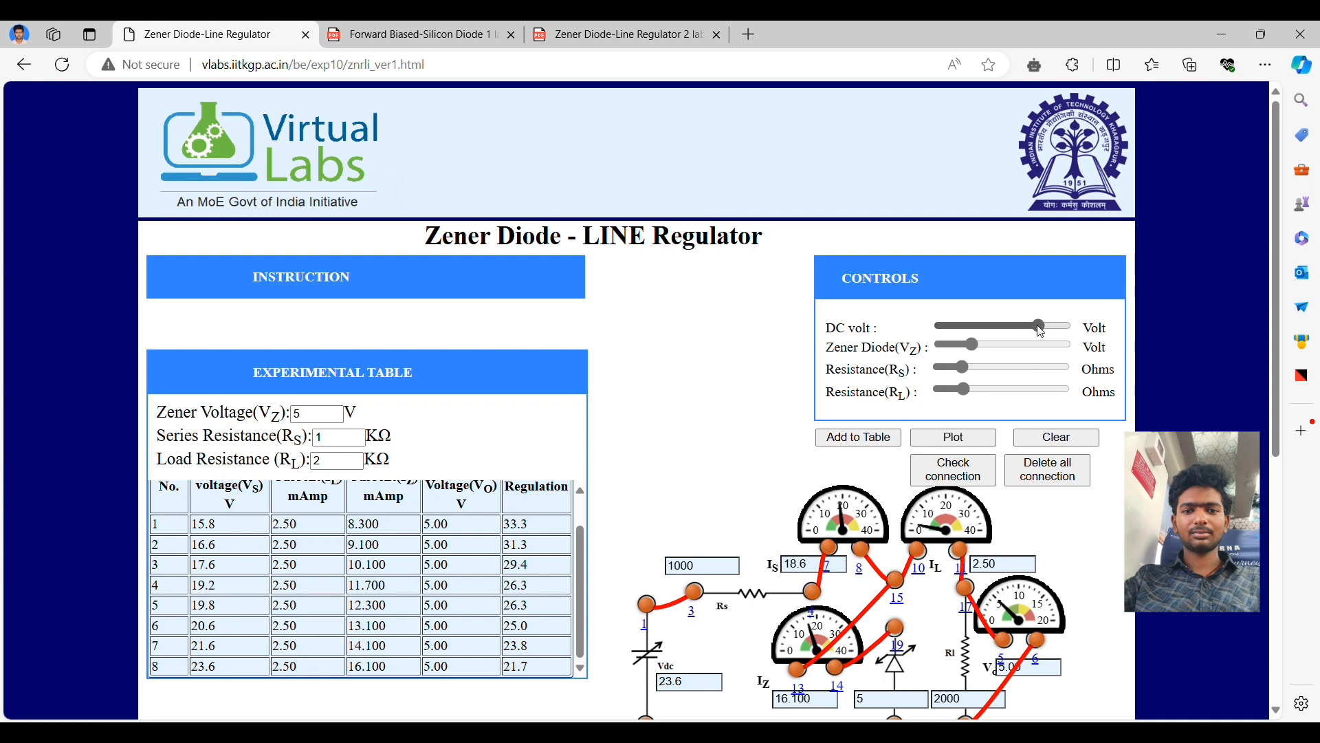
{"action": "left_click_drag", "start_coordinate": [1037, 327], "coordinate": [1048, 327]}
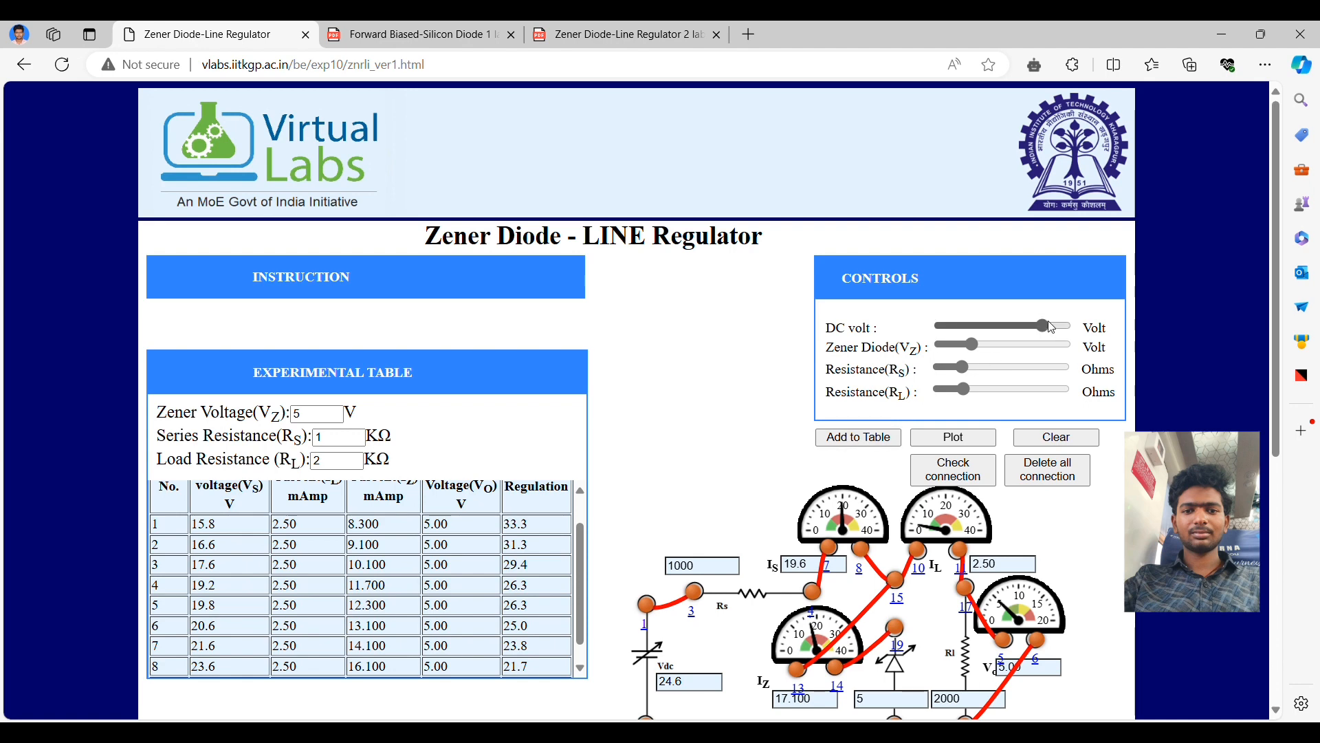
{"action": "left_click_drag", "start_coordinate": [1040, 327], "coordinate": [1048, 327]}
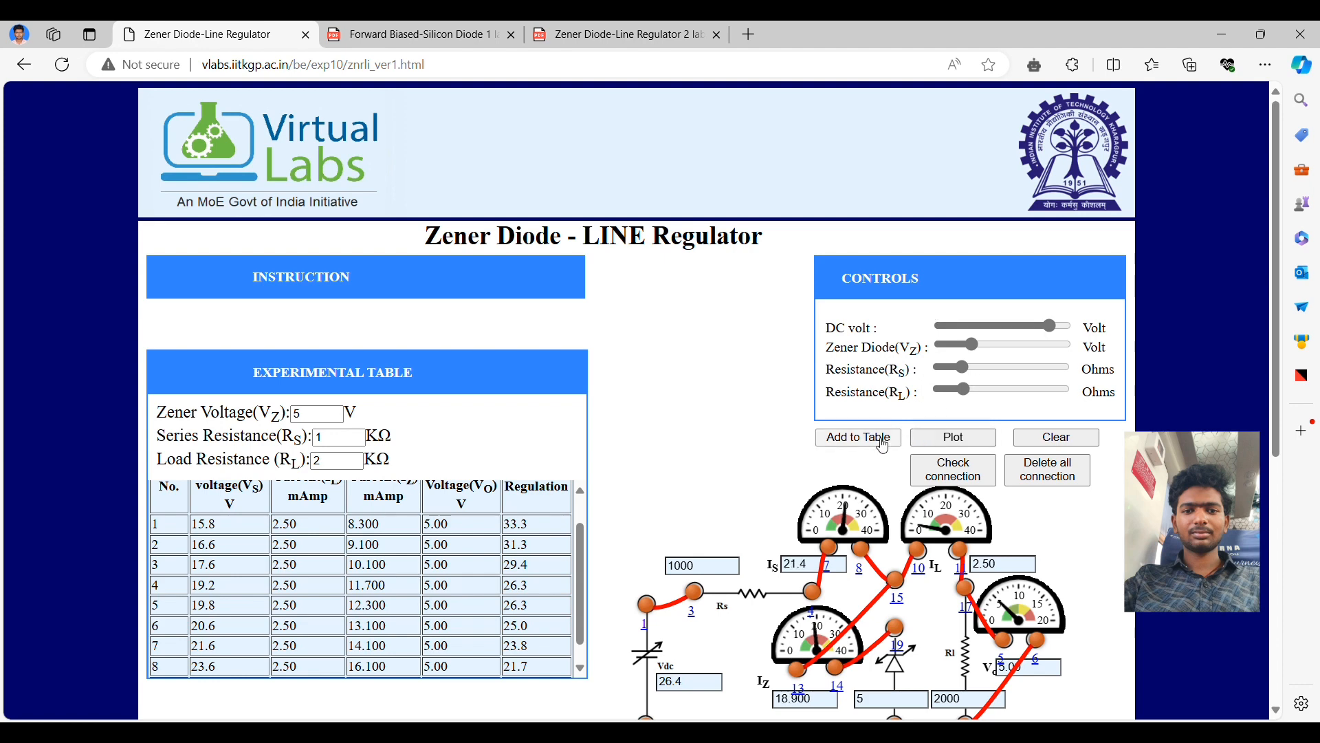
{"action": "left_click", "coordinate": [858, 436]}
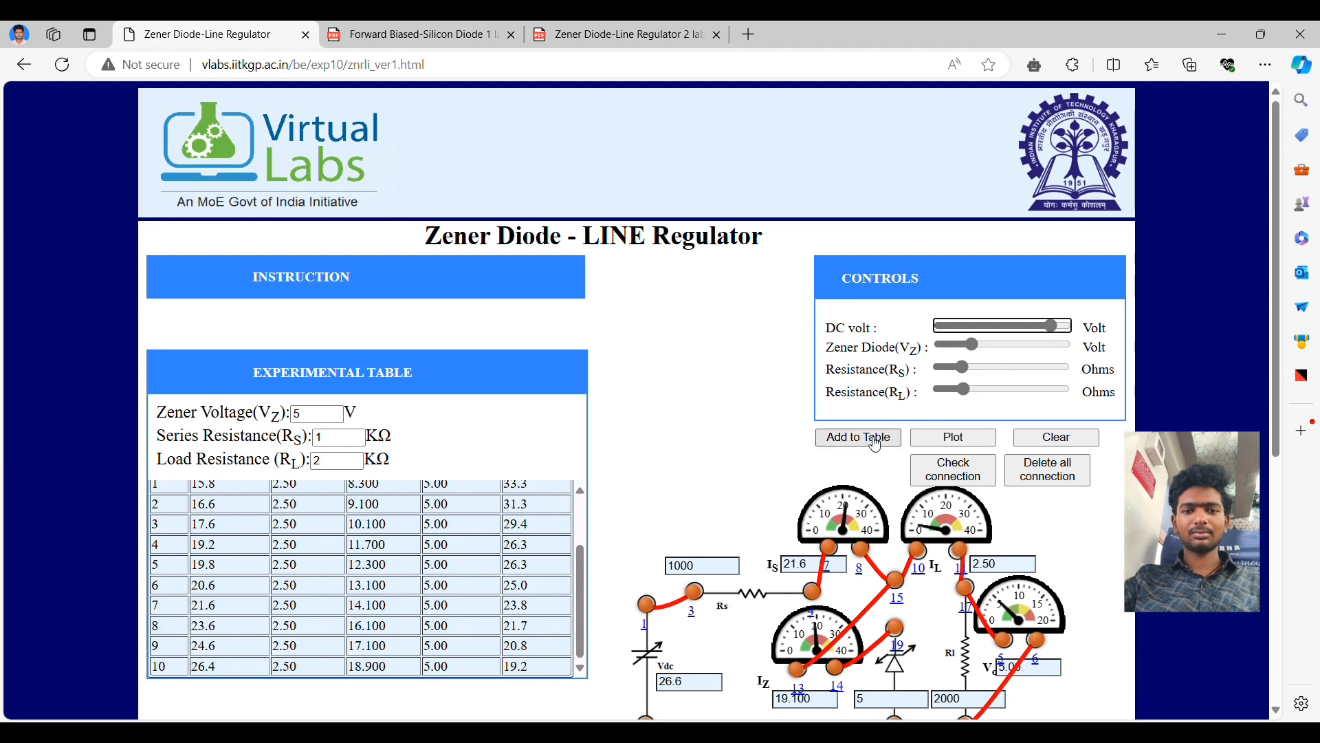
Record the remaining readings at 26.6 V, 28.2 V and 29.6–30 V supply.
{"action": "left_click", "coordinate": [857, 437]}
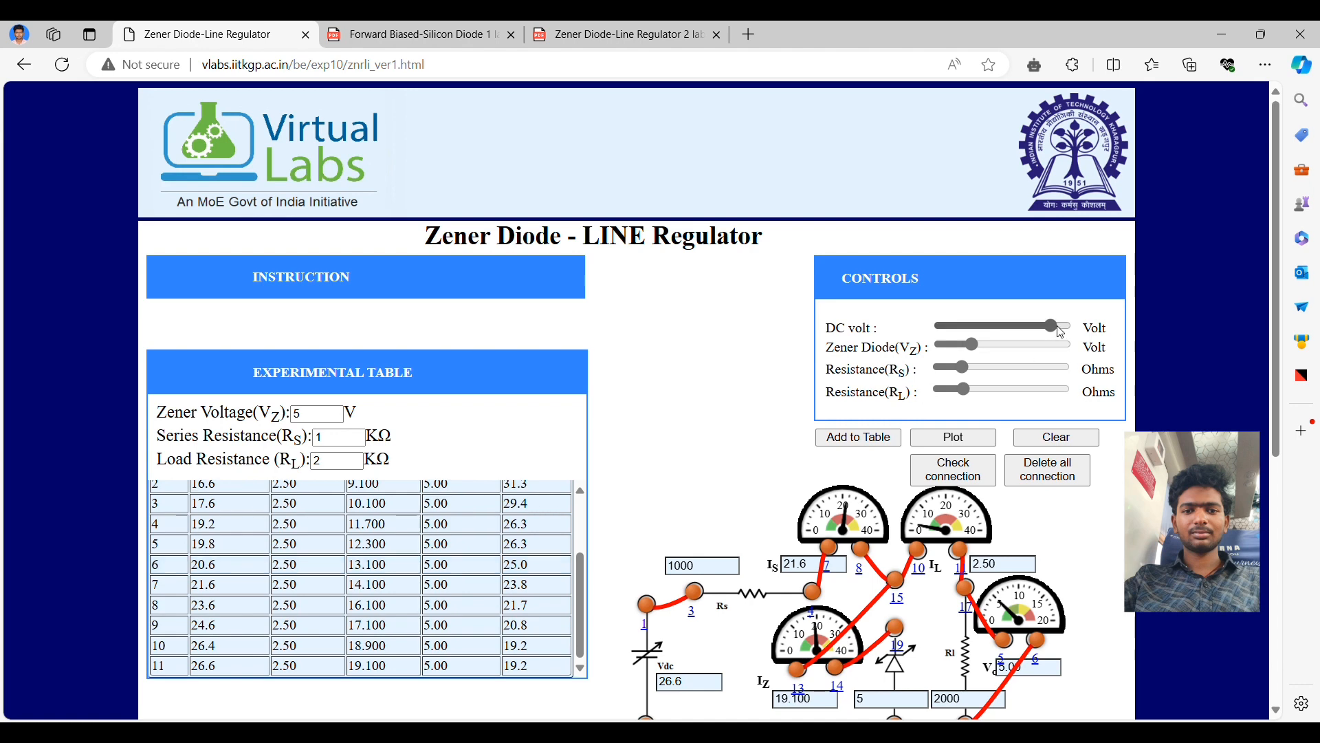
{"action": "left_click_drag", "start_coordinate": [1057, 327], "coordinate": [1064, 325]}
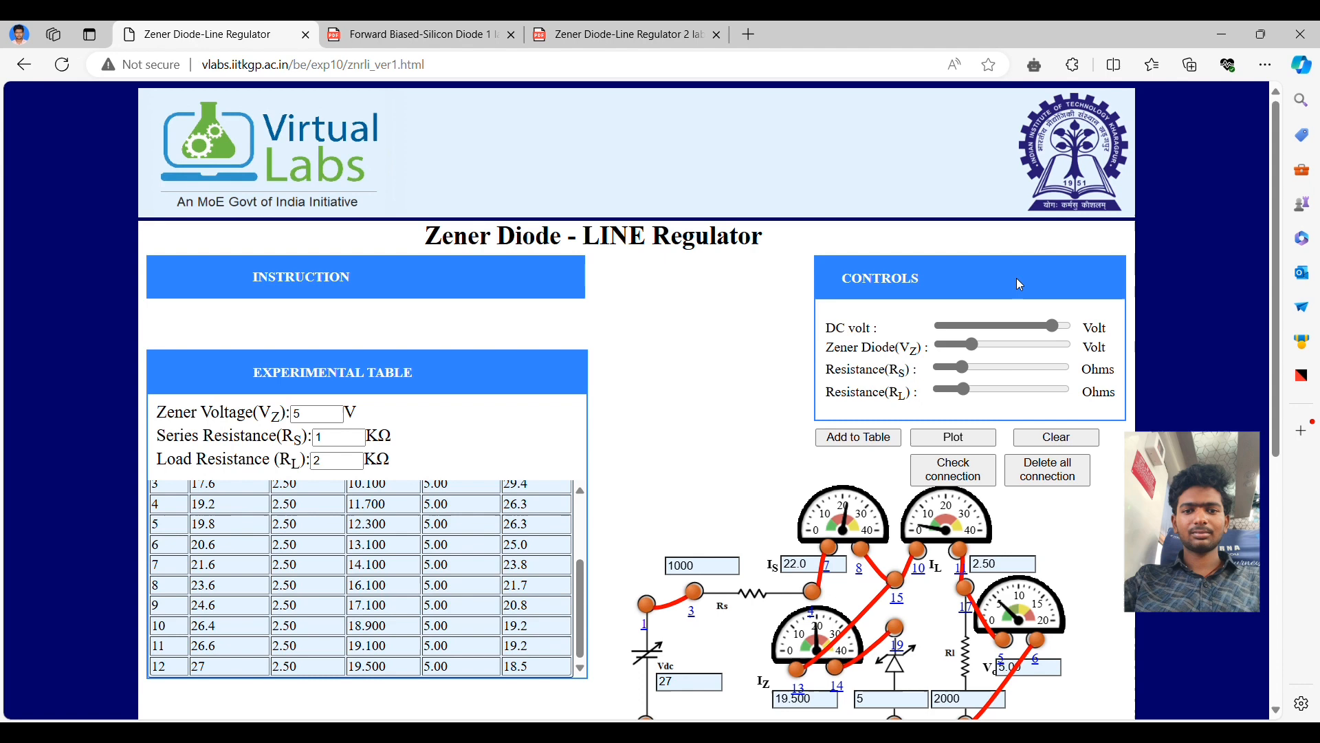
{"action": "left_click_drag", "start_coordinate": [1050, 327], "coordinate": [1059, 327]}
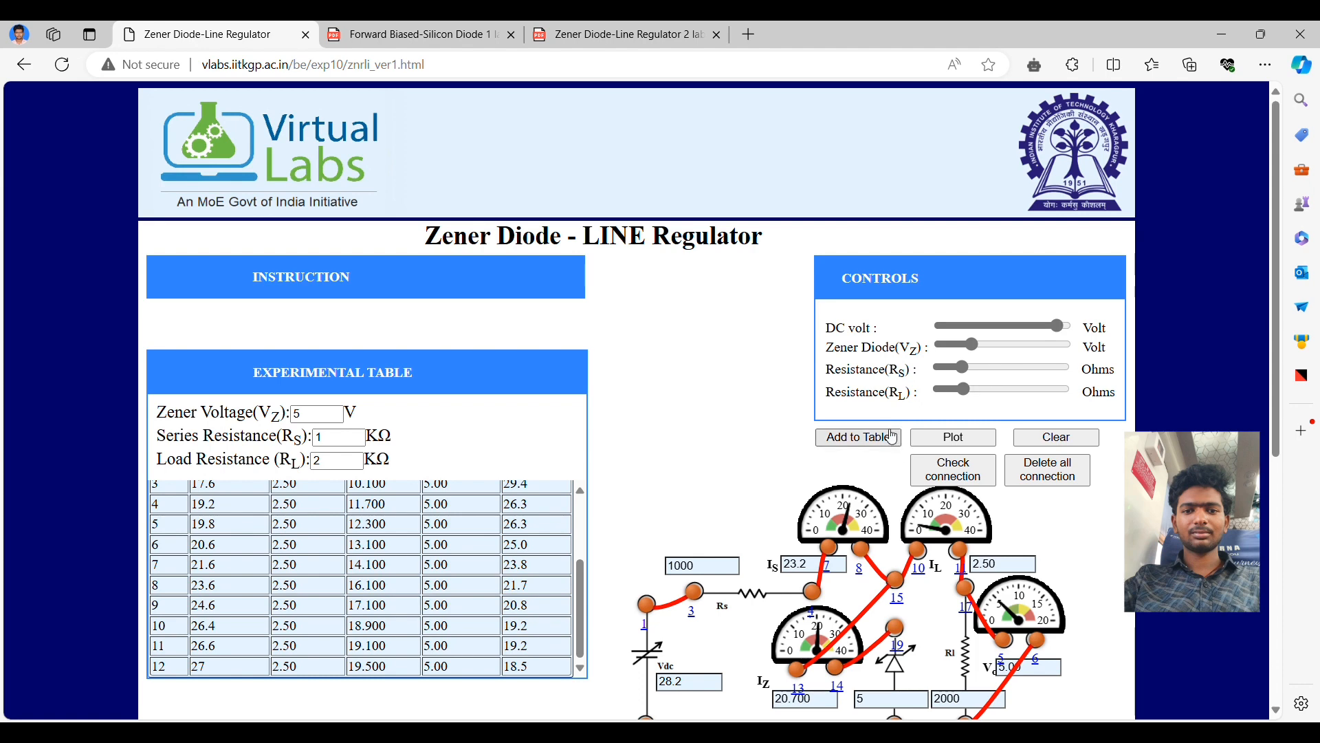
{"action": "left_click", "coordinate": [858, 436]}
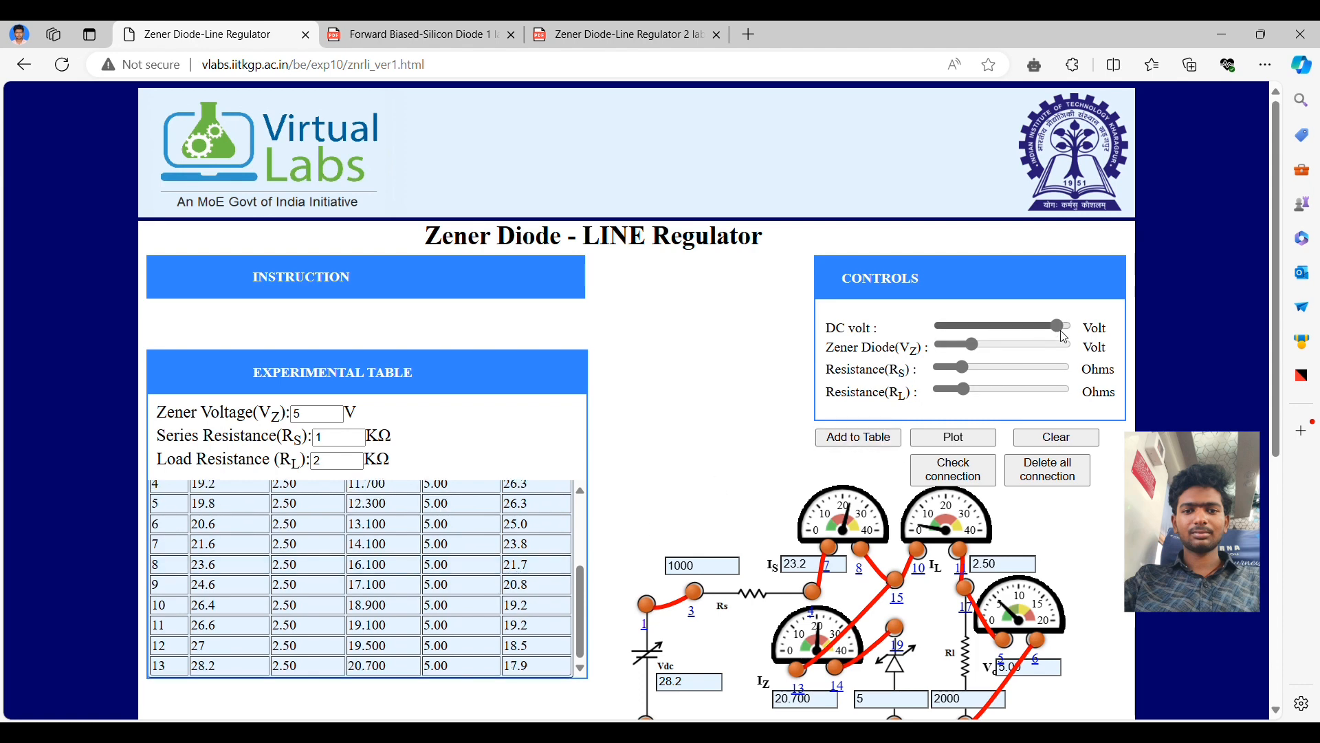
{"action": "left_click_drag", "start_coordinate": [1057, 327], "coordinate": [1063, 327]}
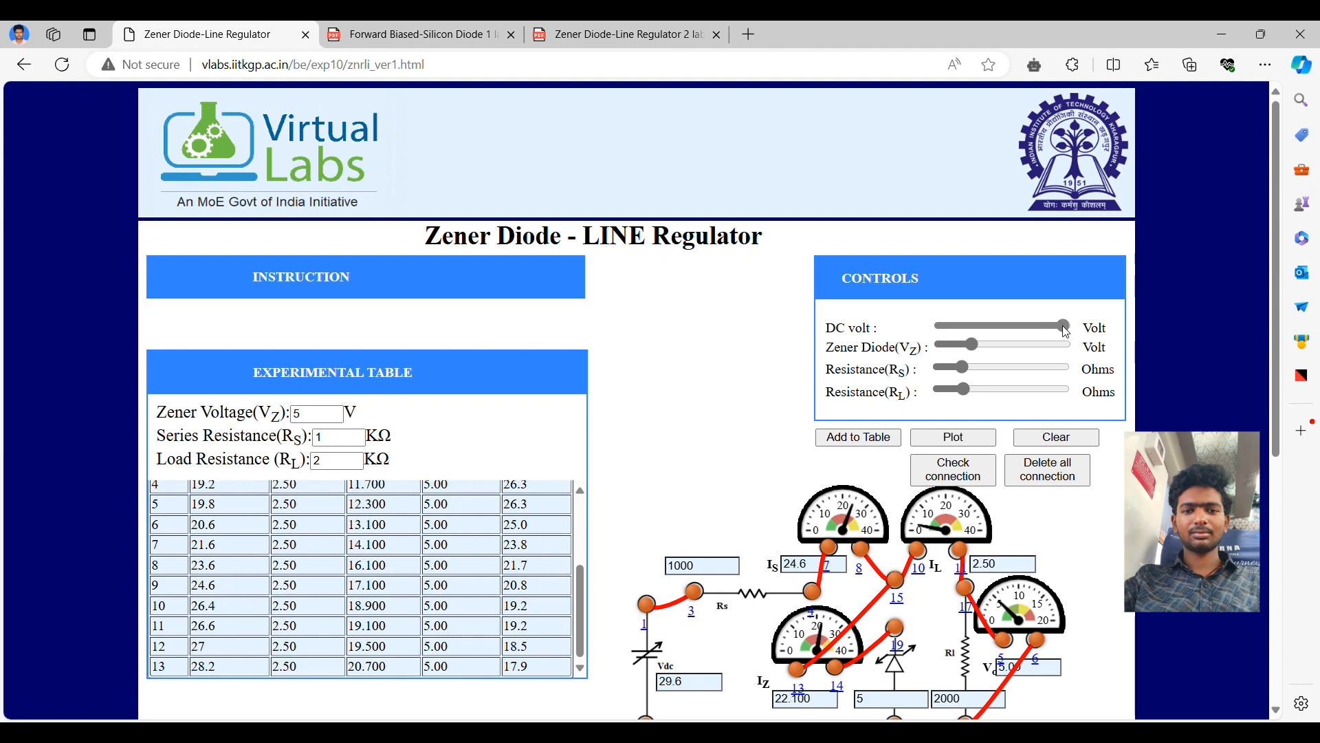
{"action": "left_click_drag", "start_coordinate": [1063, 327], "coordinate": [1063, 327]}
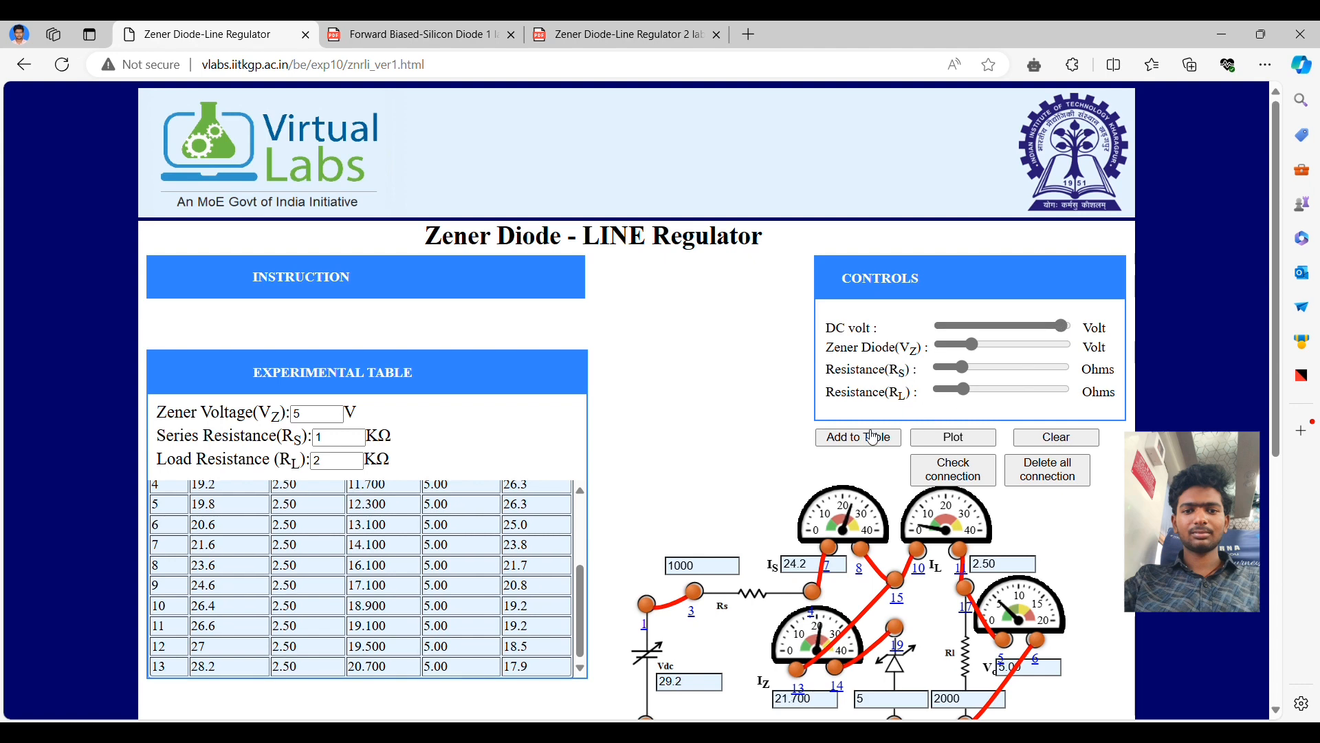
{"action": "left_click", "coordinate": [857, 437]}
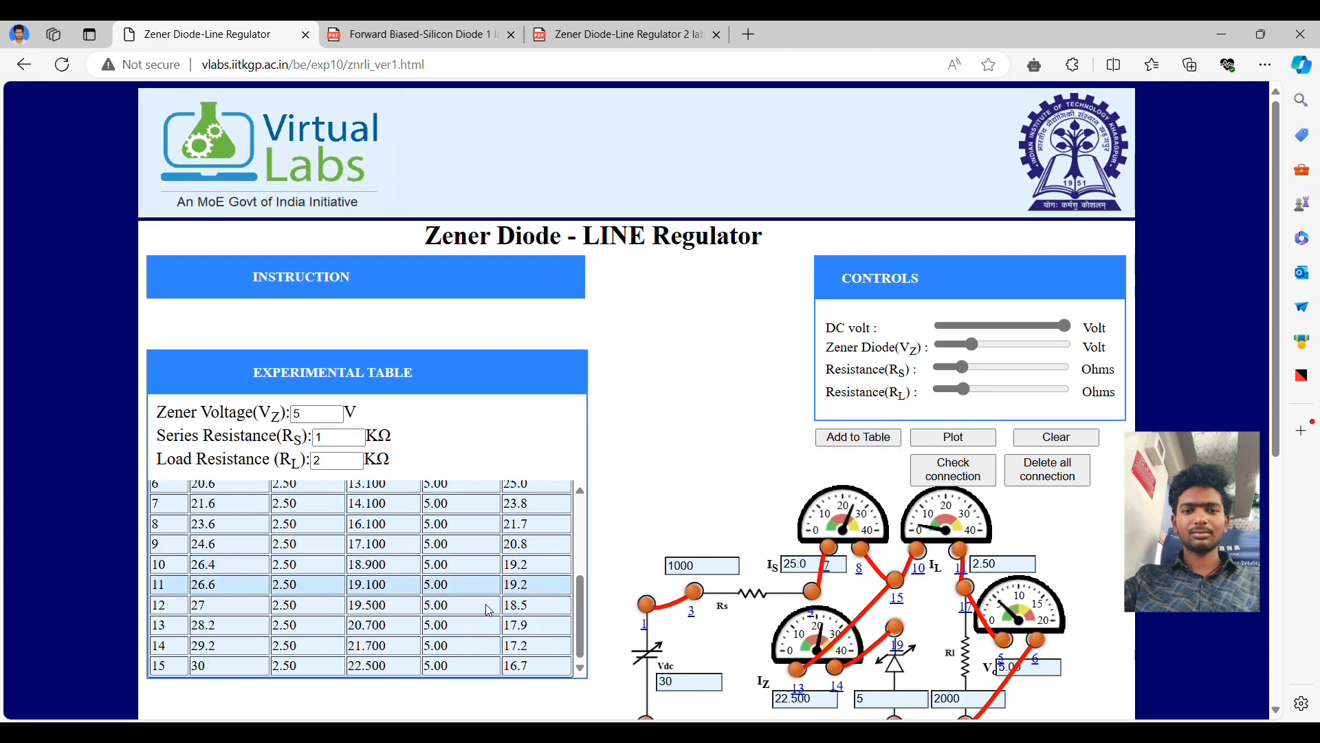
{"action": "scroll", "scroll_direction": "down", "scroll_amount": 3}
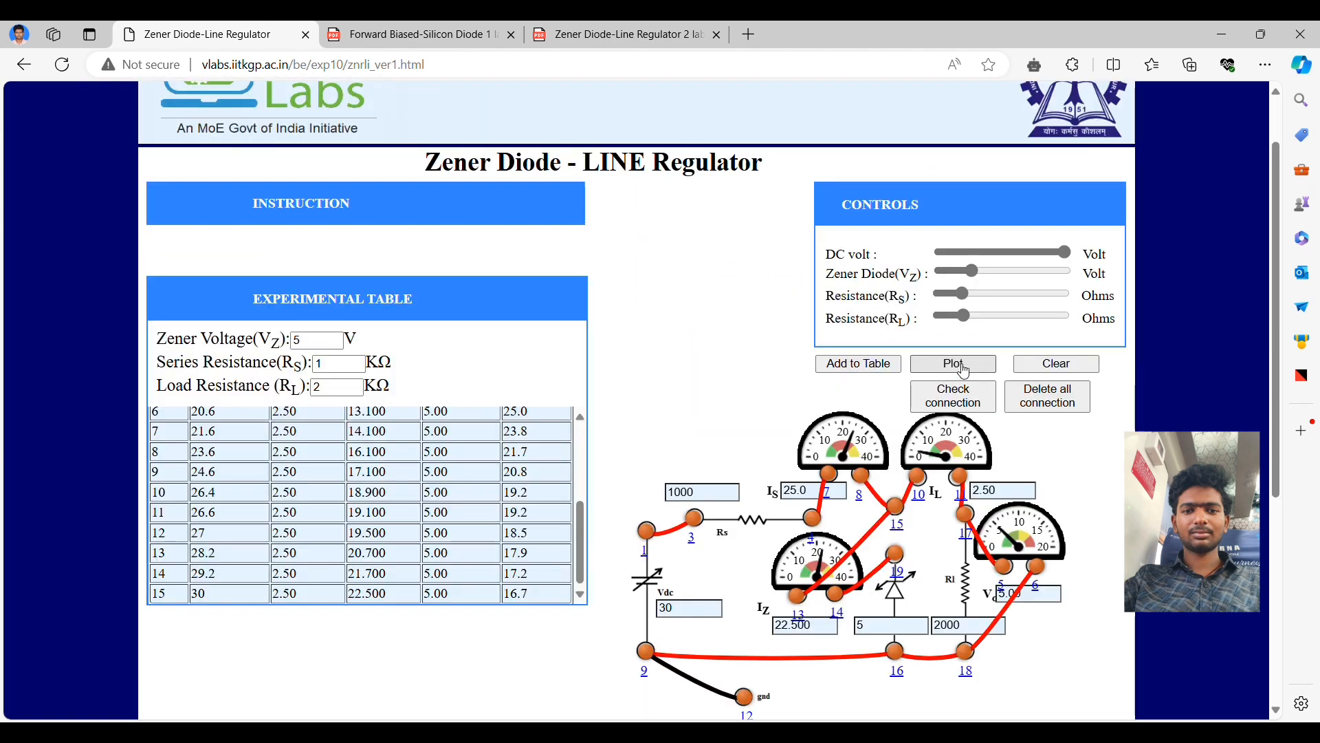
Plot the Vs–Vo graph of all fifteen readings and open the print dialog.
{"action": "left_click", "coordinate": [953, 363]}
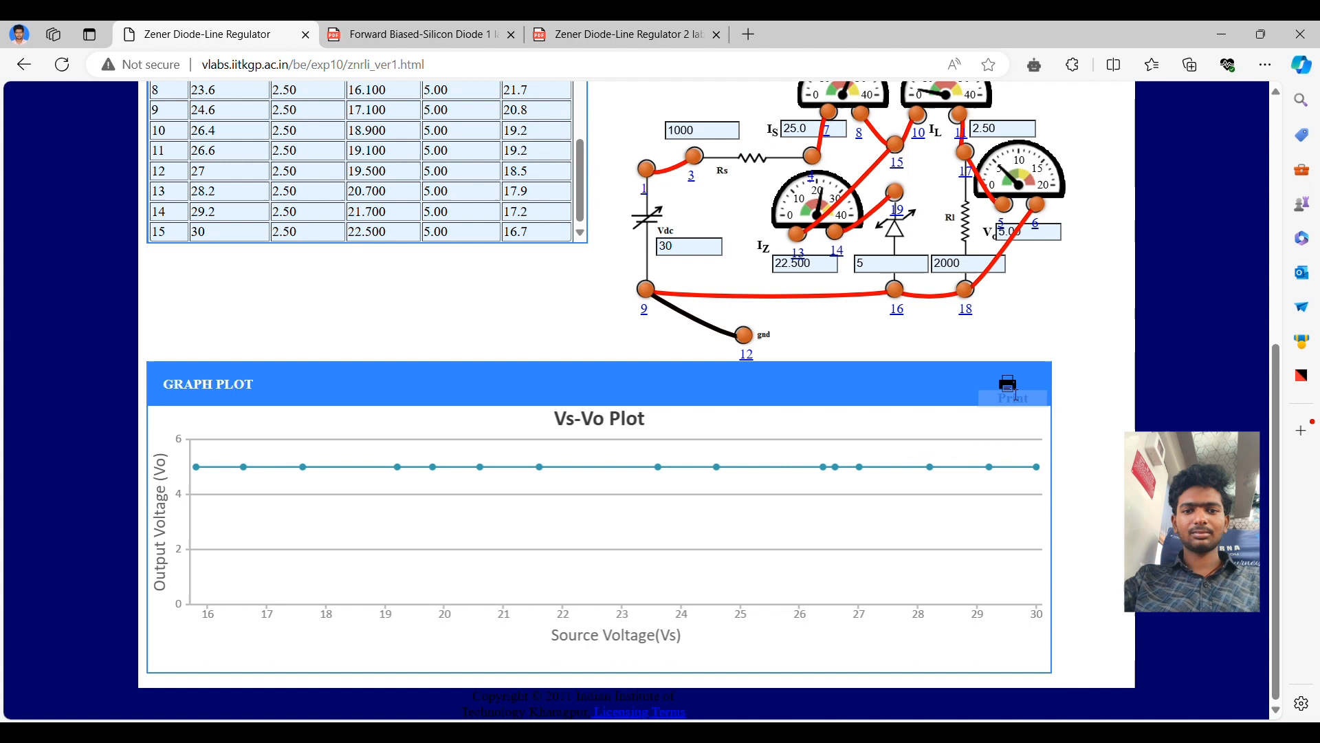
{"action": "left_click", "coordinate": [1006, 388]}
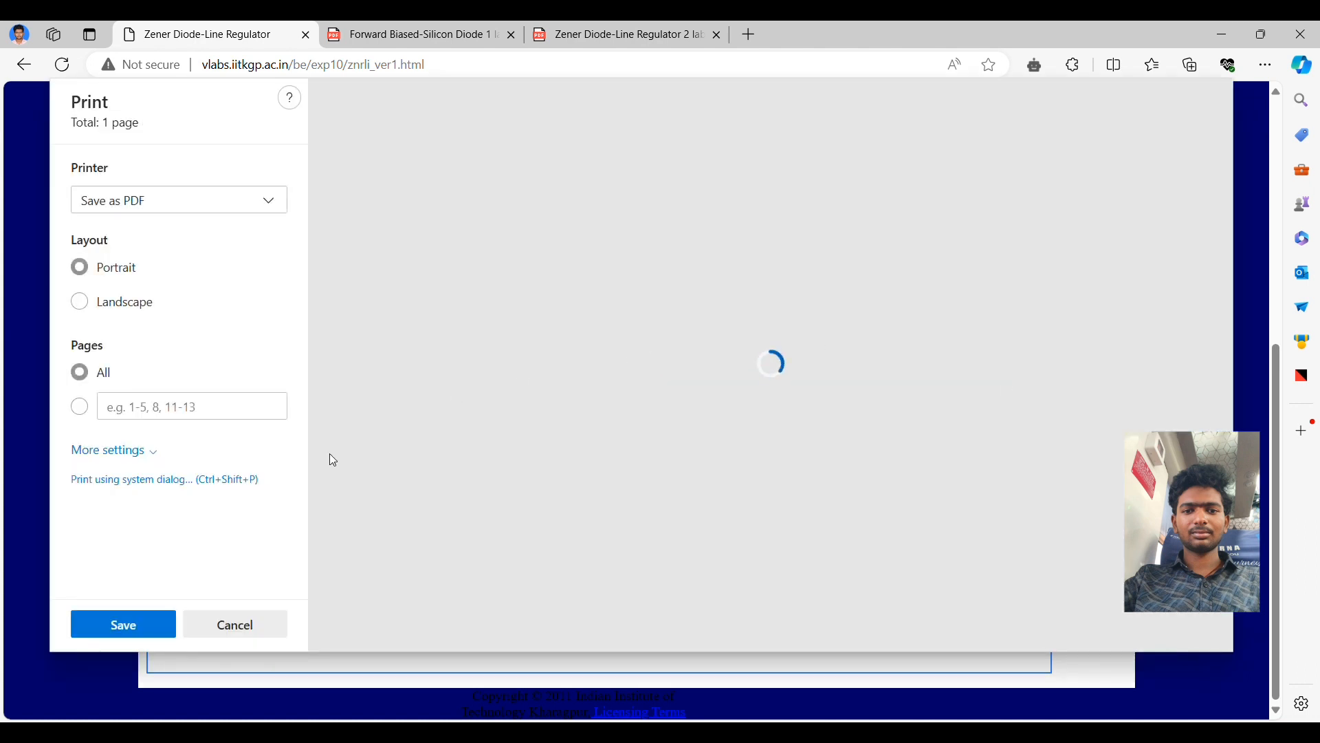